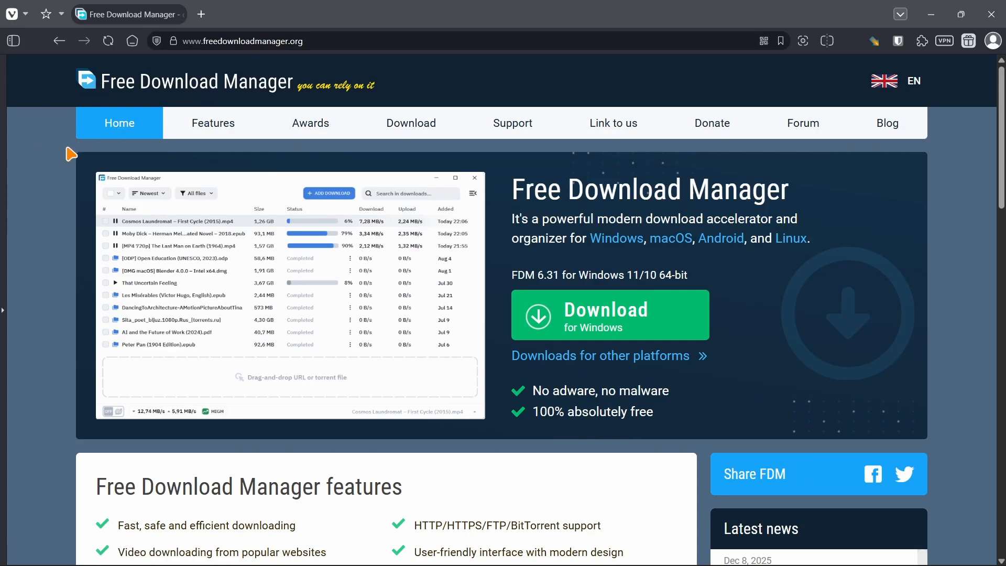
{"action": "mouse_move", "coordinate": [58, 174]}
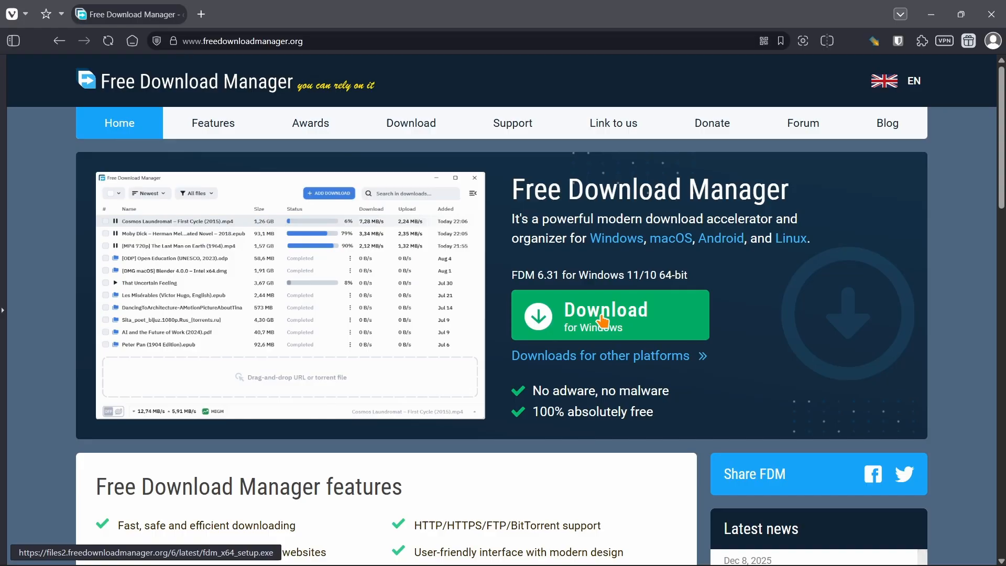
- Start downloading fdm_x64_setup.exe from freedownloadmanager.org, then dismiss Vivaldi's downloads list
{"action": "left_click", "coordinate": [608, 314]}
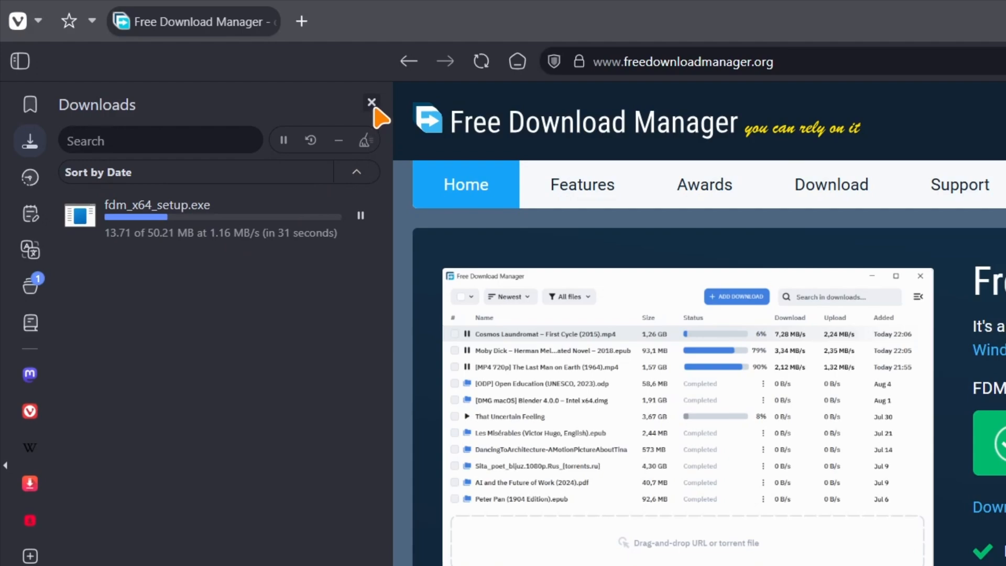
{"action": "left_click", "coordinate": [371, 102]}
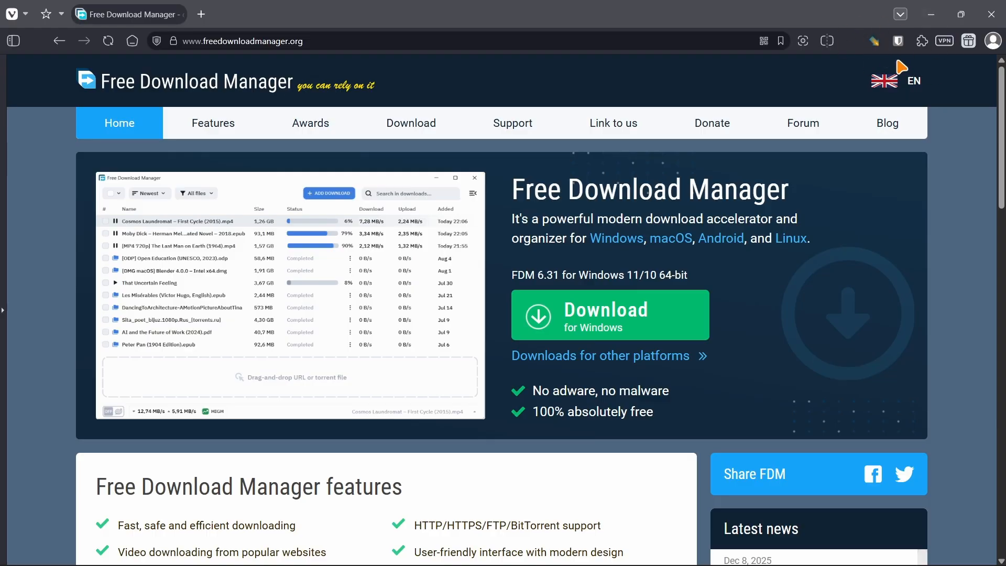
{"action": "mouse_move", "coordinate": [713, 92]}
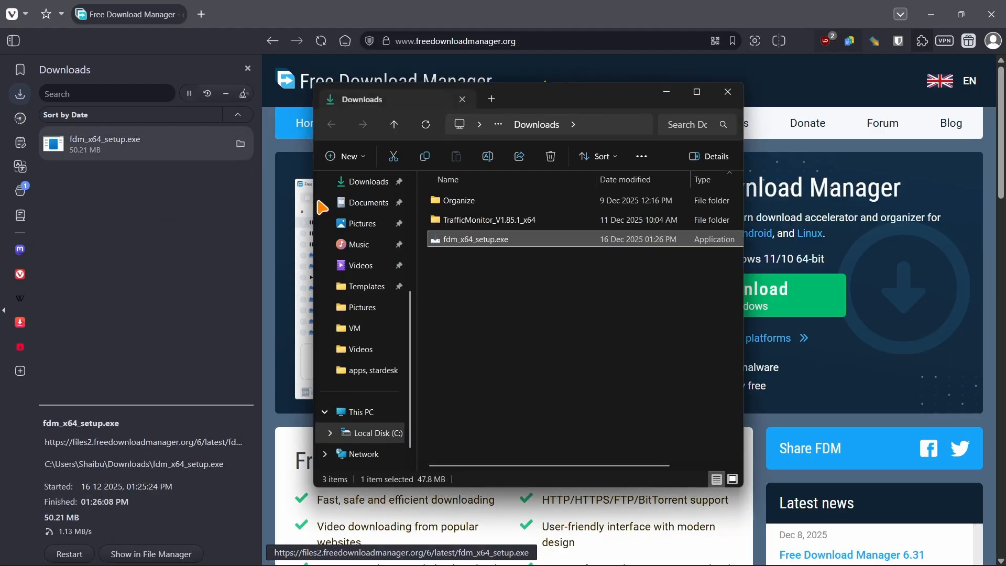
{"action": "mouse_move", "coordinate": [457, 245]}
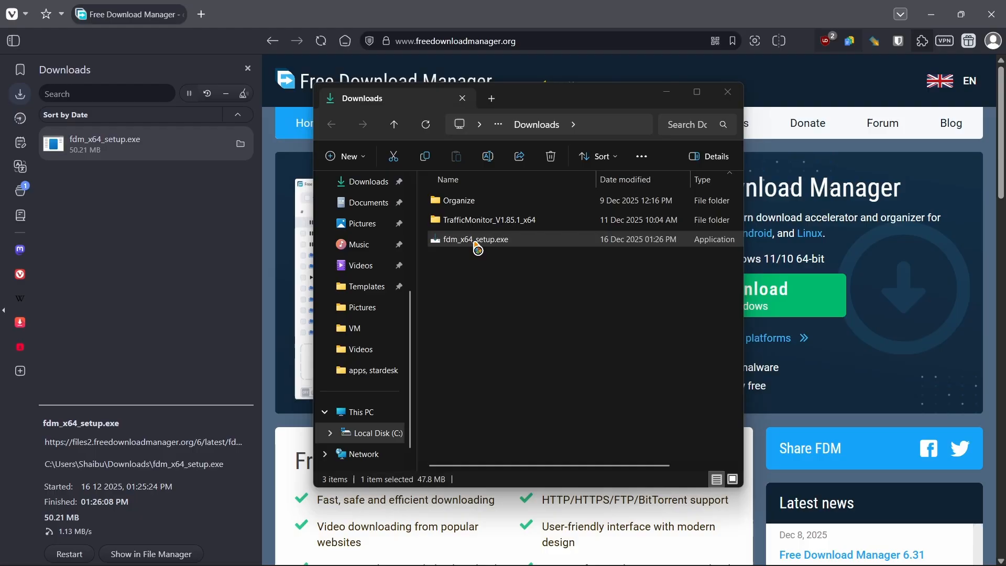
- Run fdm_x64_setup.exe from the Downloads folder
{"action": "double_click", "coordinate": [474, 239]}
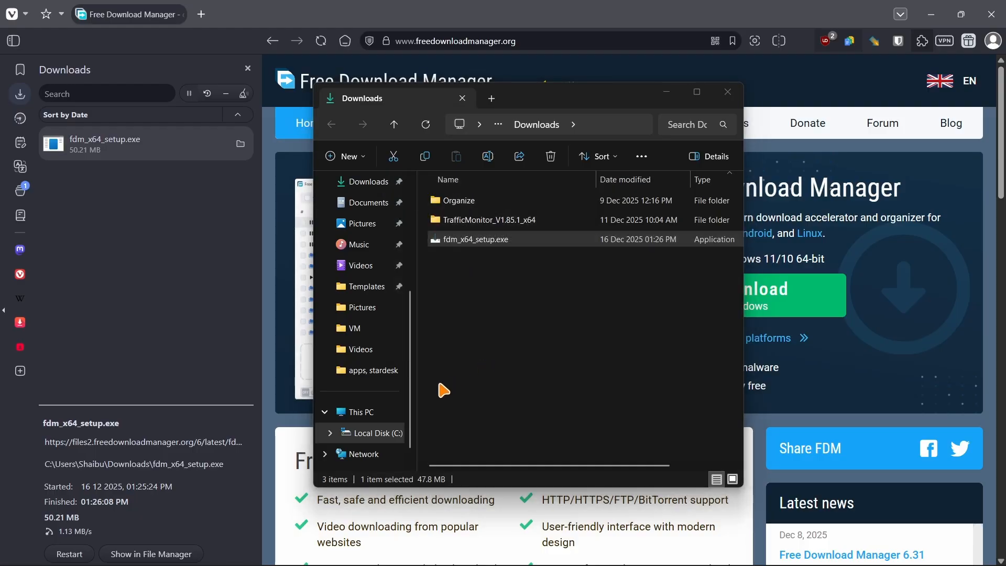
{"action": "mouse_move", "coordinate": [443, 400]}
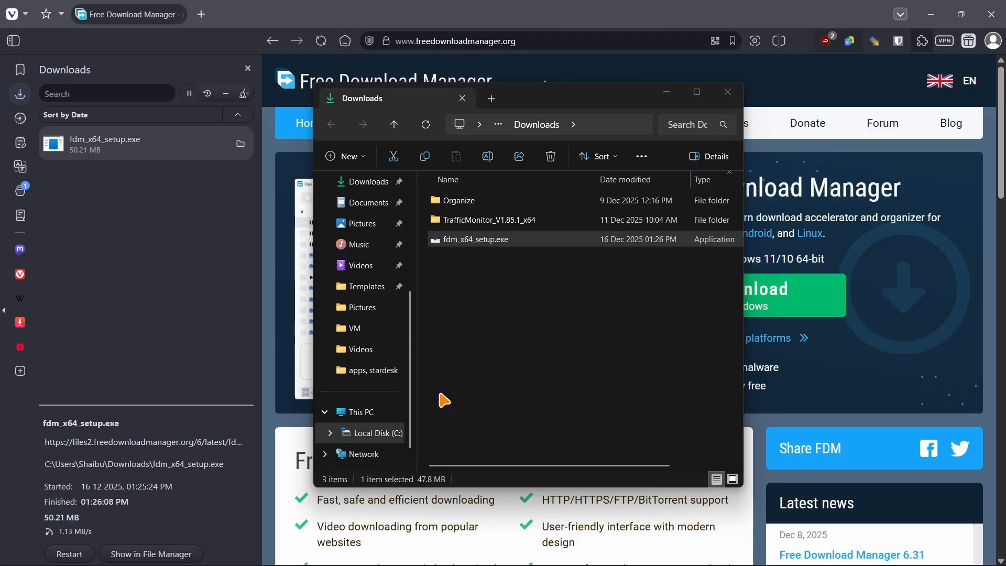
{"action": "mouse_move", "coordinate": [474, 395]}
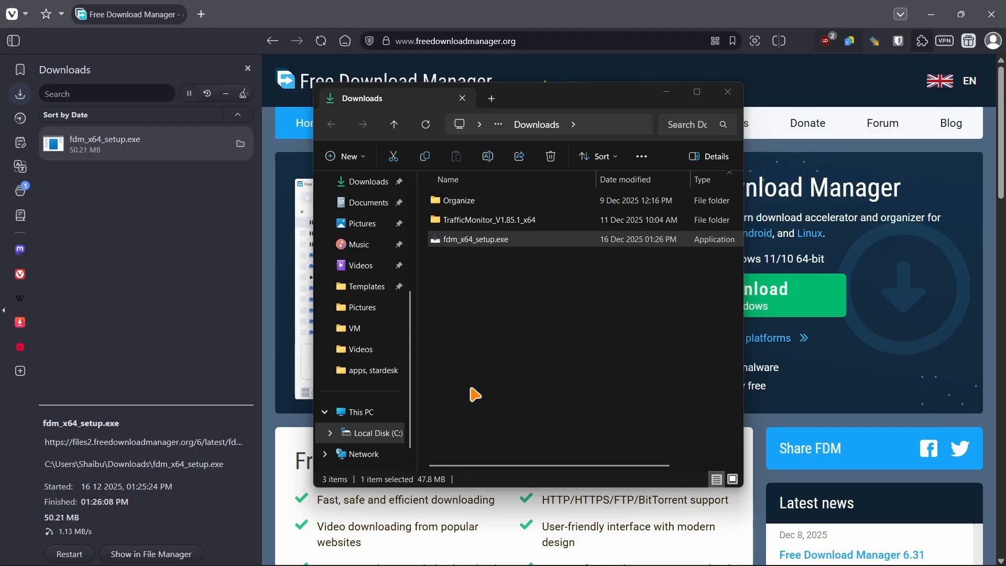
{"action": "double_click", "coordinate": [475, 239]}
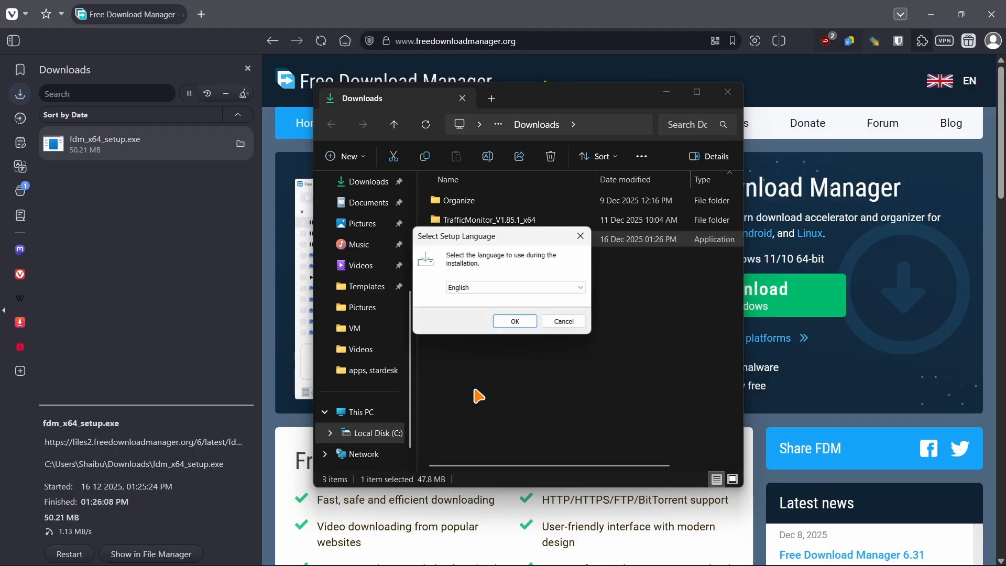
- Install in English to the default folder with a desktop shortcut, then finish setup
{"action": "left_click", "coordinate": [513, 321]}
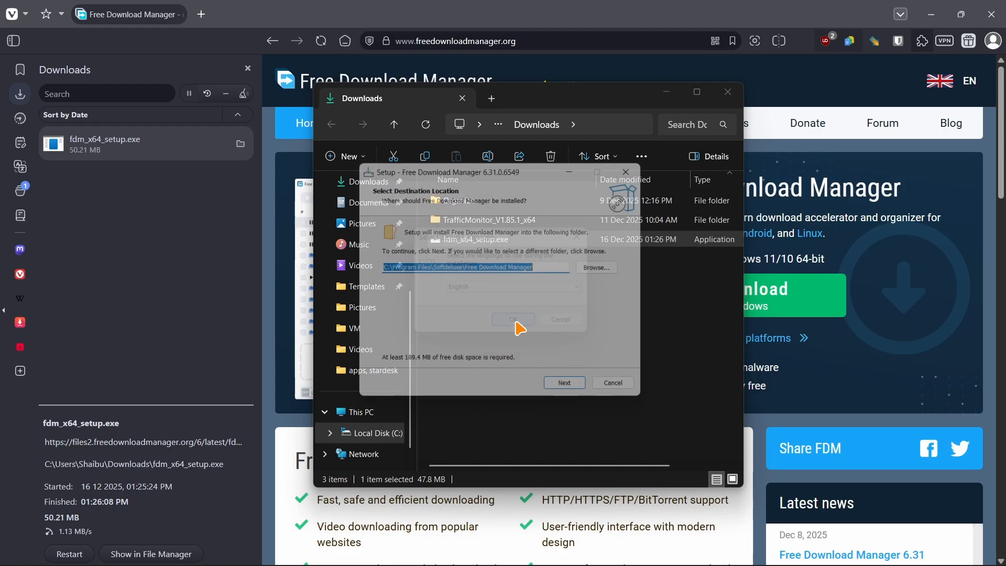
{"action": "left_click", "coordinate": [564, 382]}
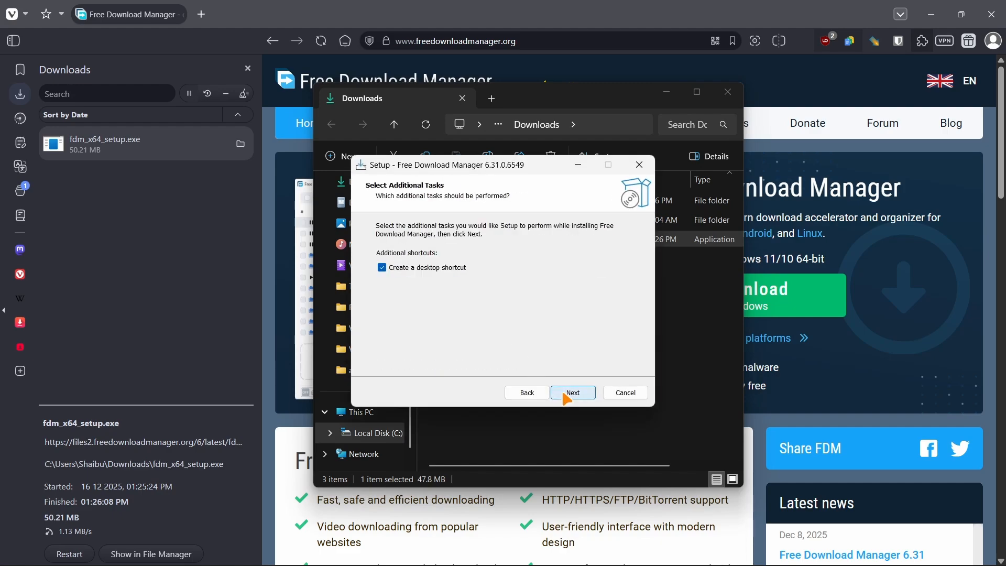
{"action": "left_click", "coordinate": [571, 392]}
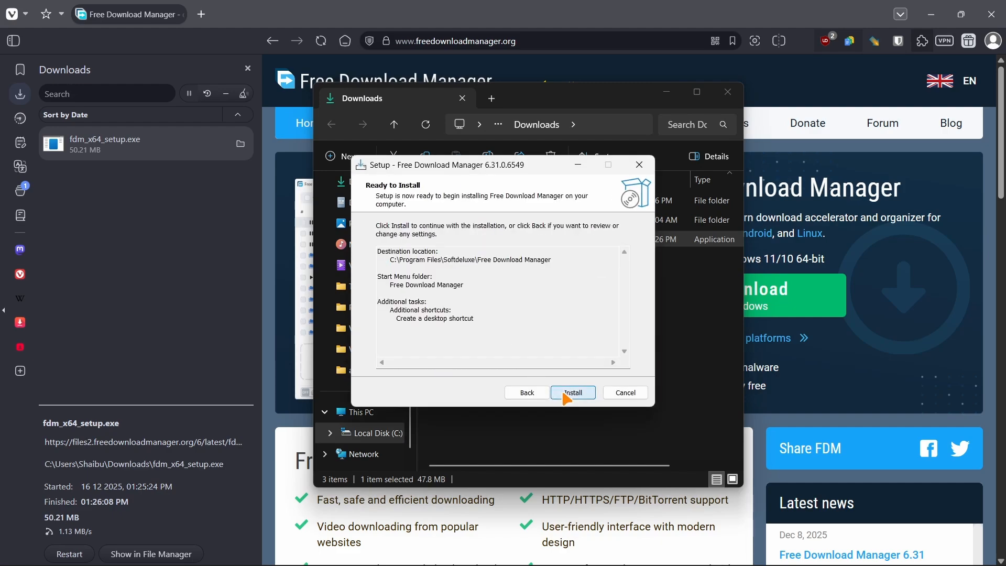
{"action": "left_click", "coordinate": [572, 392]}
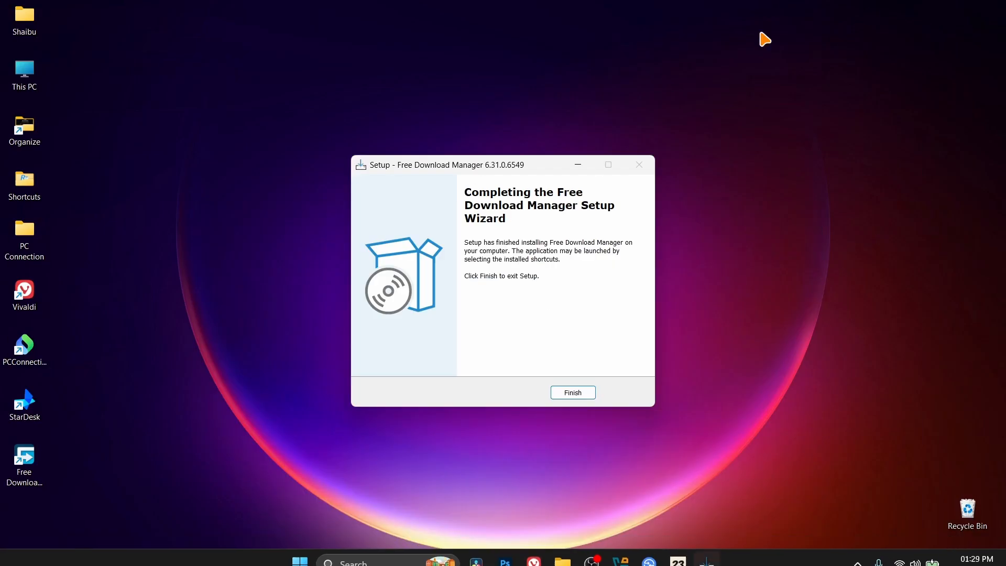
{"action": "left_click", "coordinate": [571, 392]}
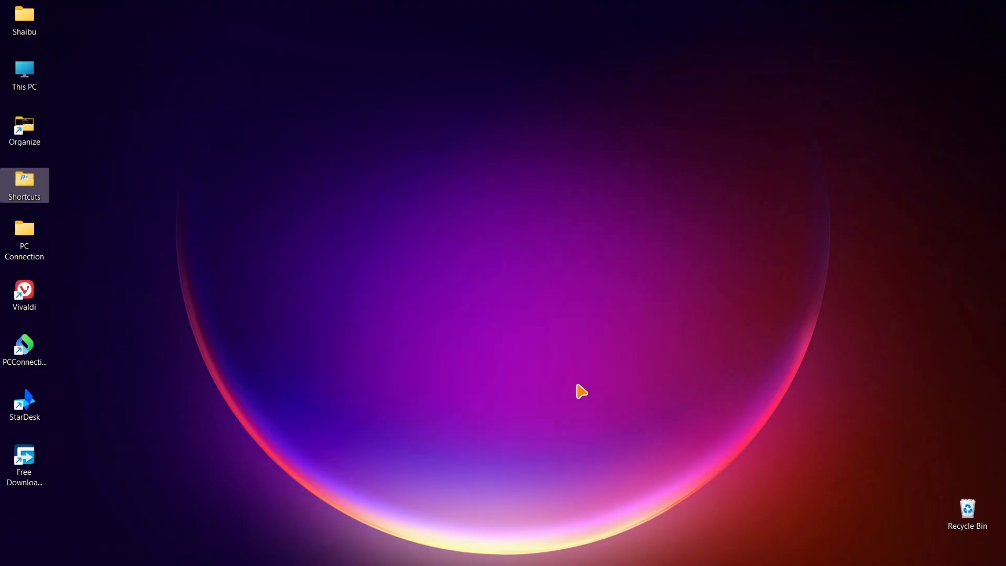
- Launch FDM, expand other browsers under Browser Integration, and open Vivaldi's extension page
{"action": "double_click", "coordinate": [23, 459]}
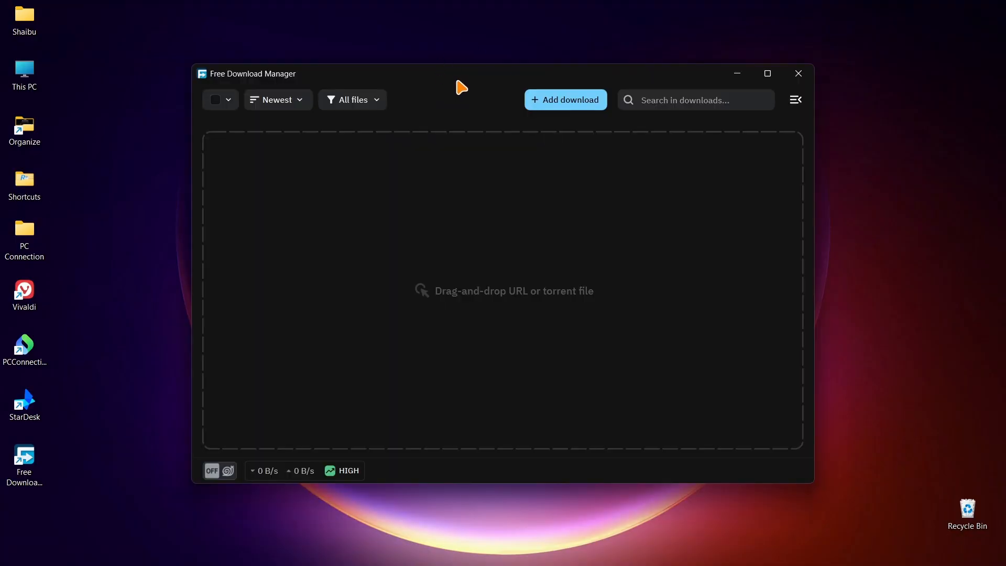
{"action": "mouse_move", "coordinate": [487, 186]}
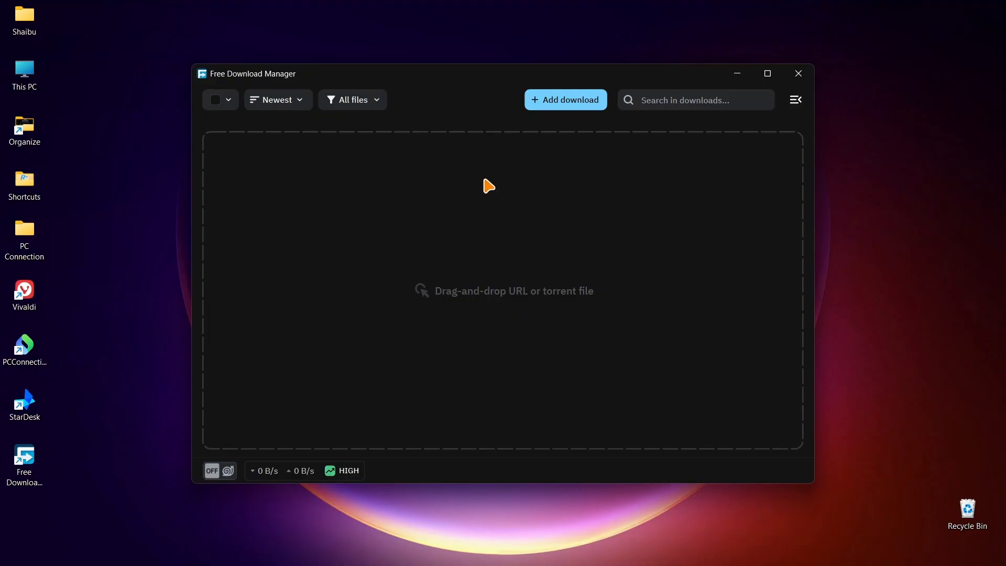
{"action": "mouse_move", "coordinate": [781, 117]}
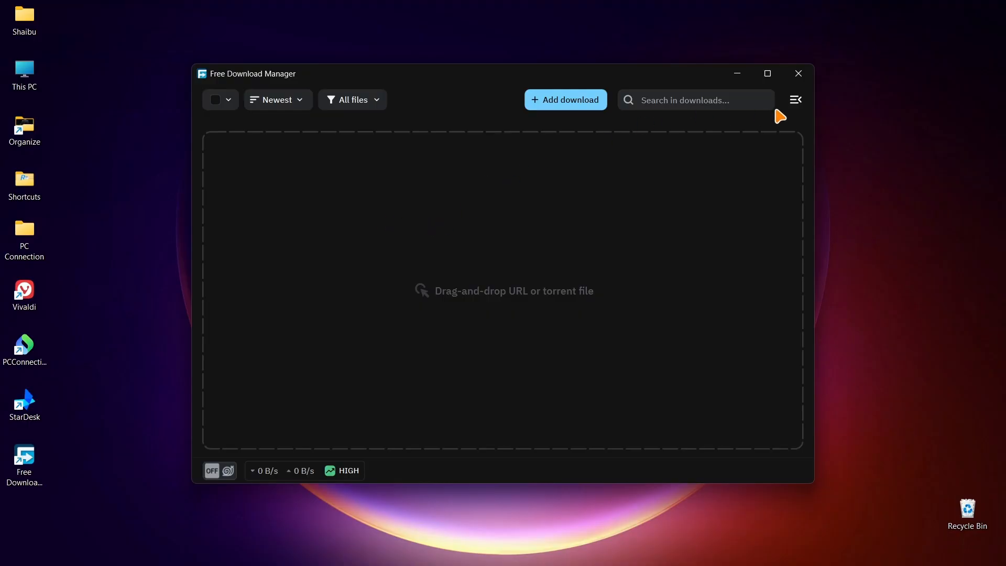
{"action": "left_click", "coordinate": [794, 99]}
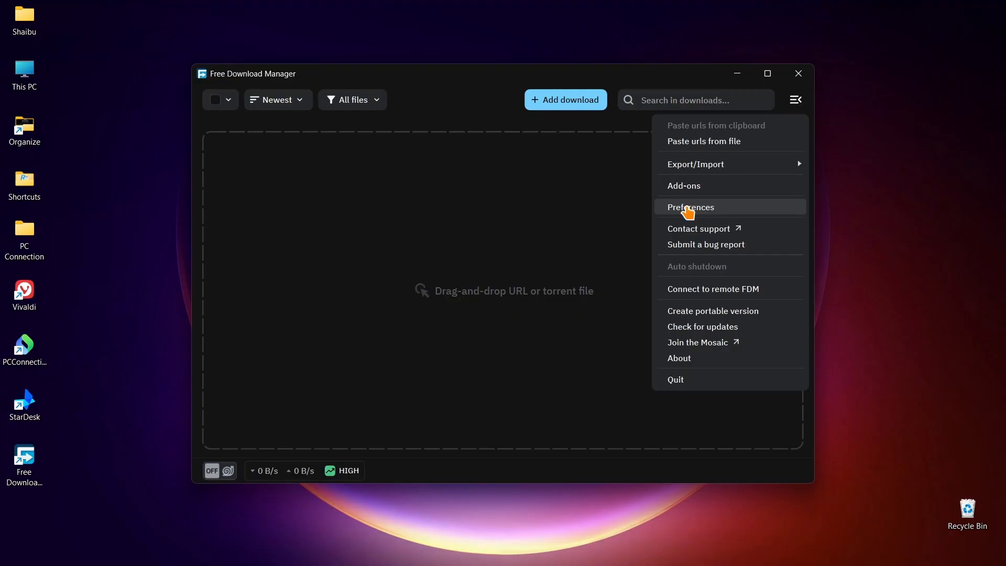
{"action": "left_click", "coordinate": [691, 206]}
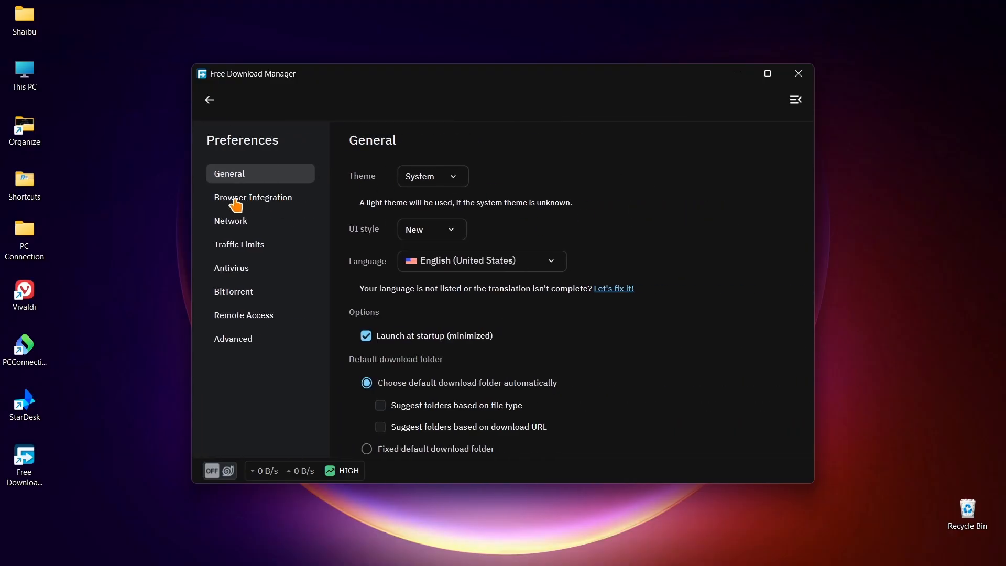
{"action": "left_click", "coordinate": [253, 197]}
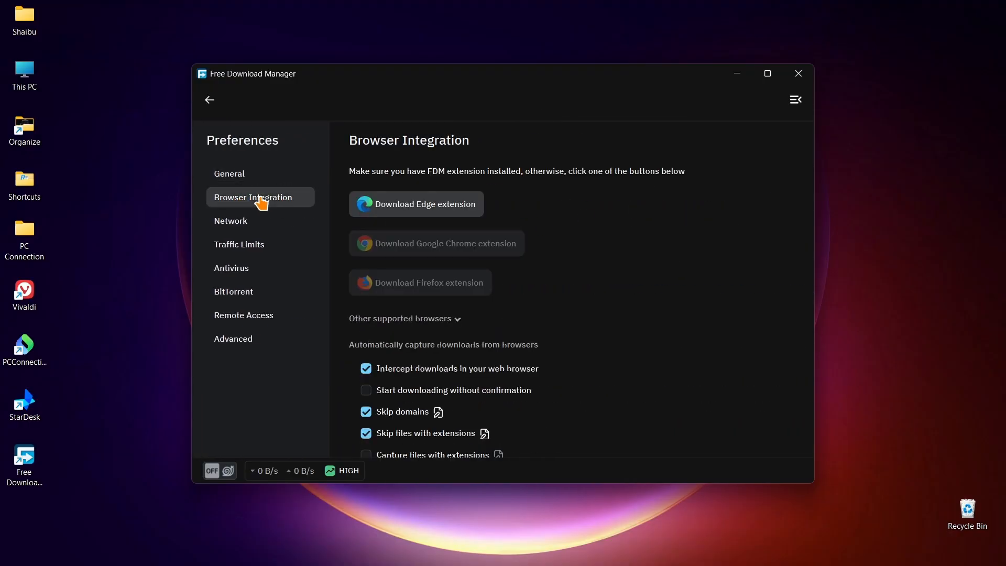
{"action": "mouse_move", "coordinate": [406, 243]}
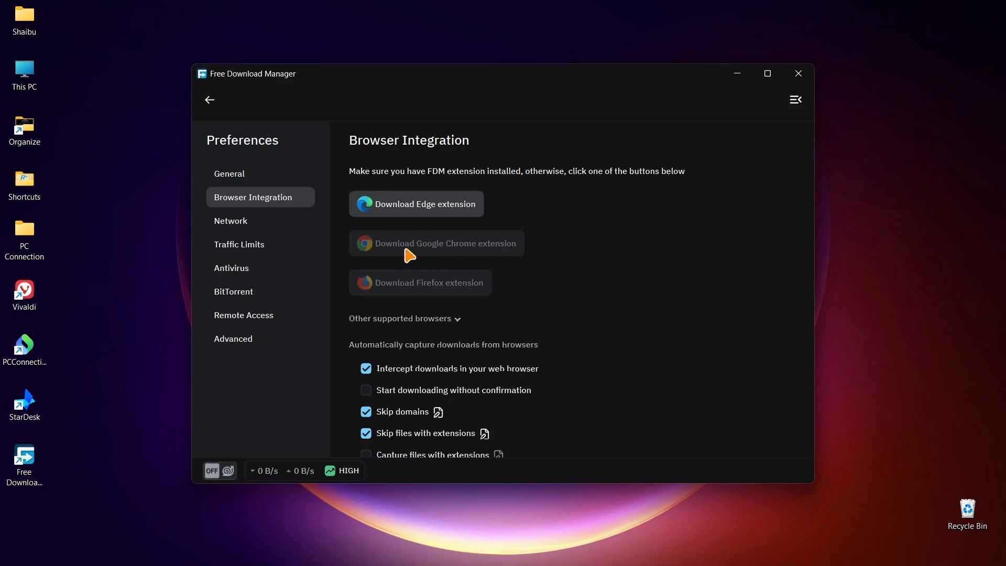
{"action": "mouse_move", "coordinate": [408, 324]}
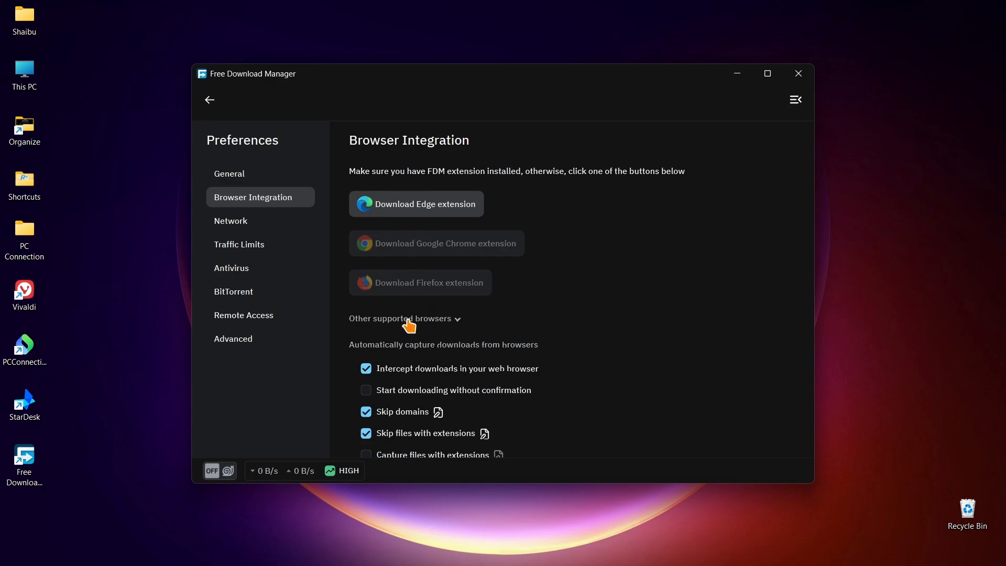
{"action": "left_click", "coordinate": [400, 318]}
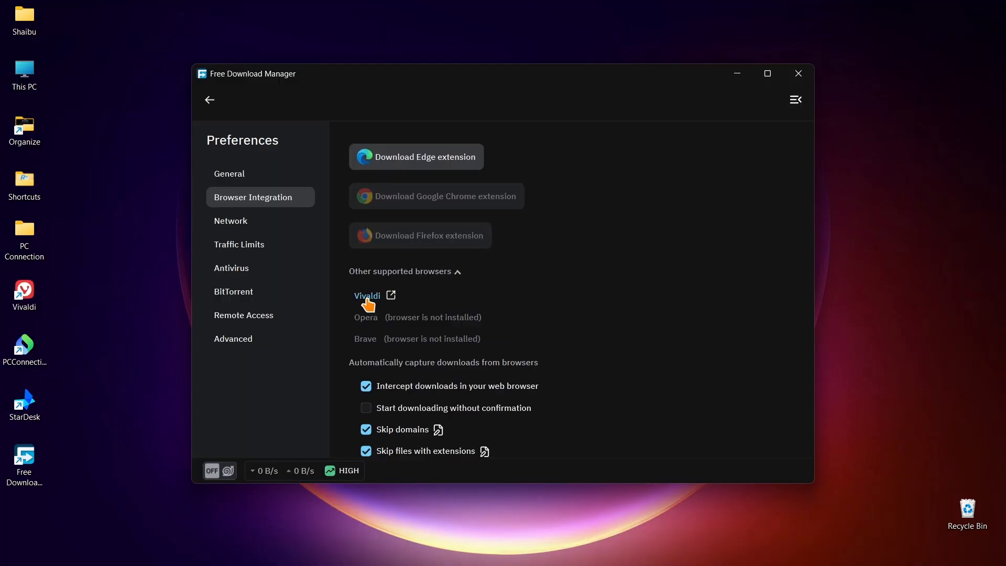
{"action": "mouse_move", "coordinate": [378, 312]}
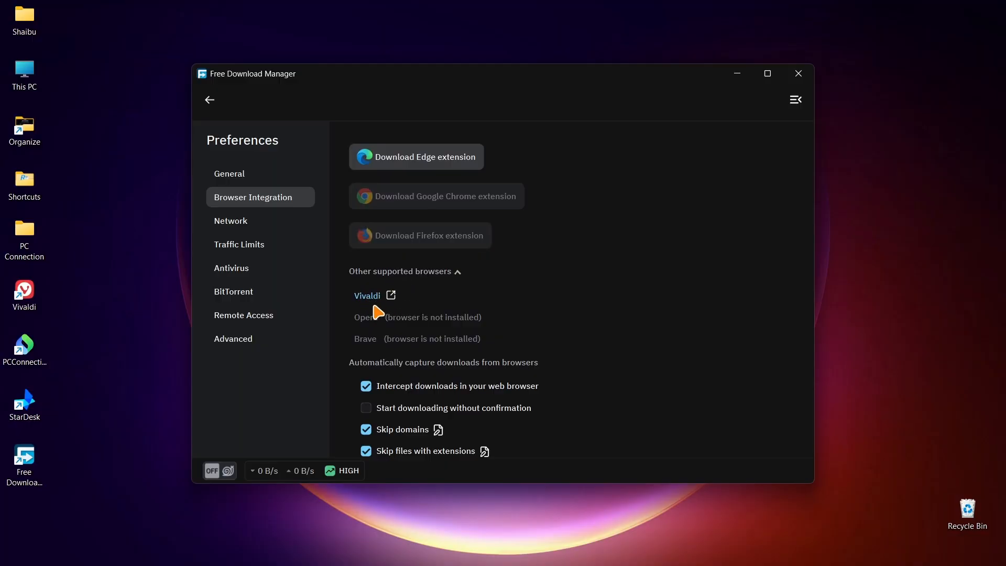
{"action": "mouse_move", "coordinate": [403, 162]}
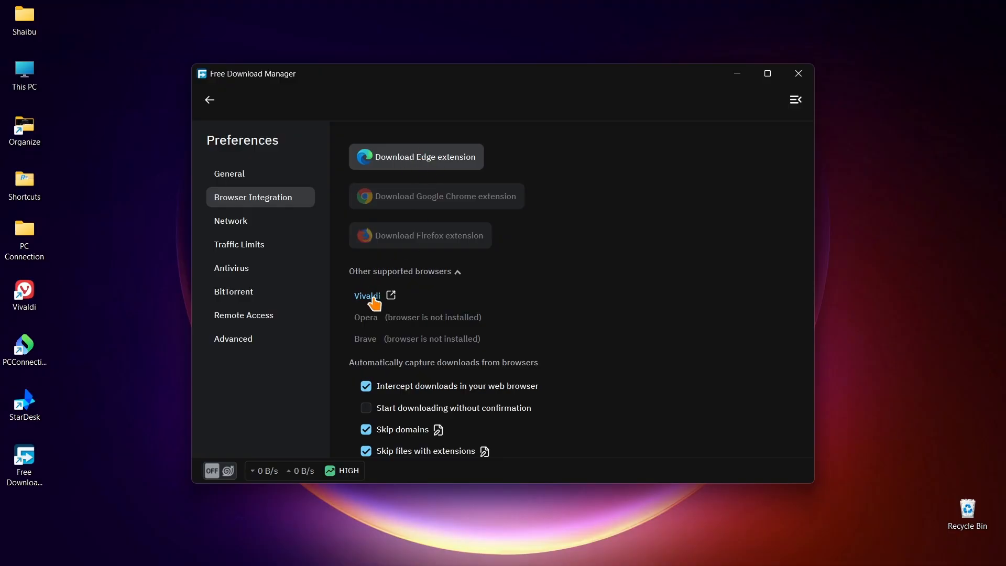
{"action": "left_click", "coordinate": [366, 296]}
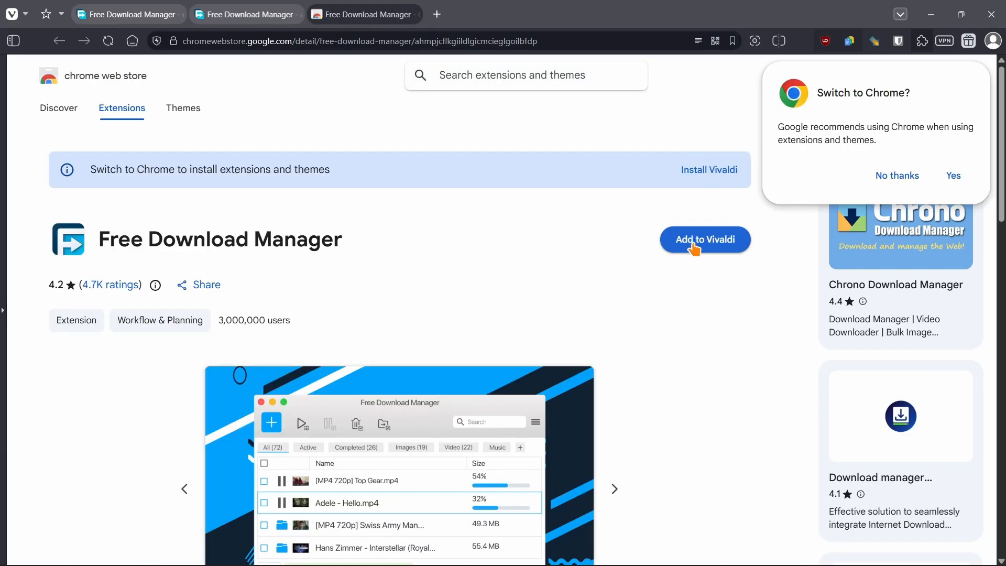
- Choose 'Add to Vivaldi' on the Free Download Manager store page and confirm 'Add extension'
{"action": "left_click", "coordinate": [704, 239]}
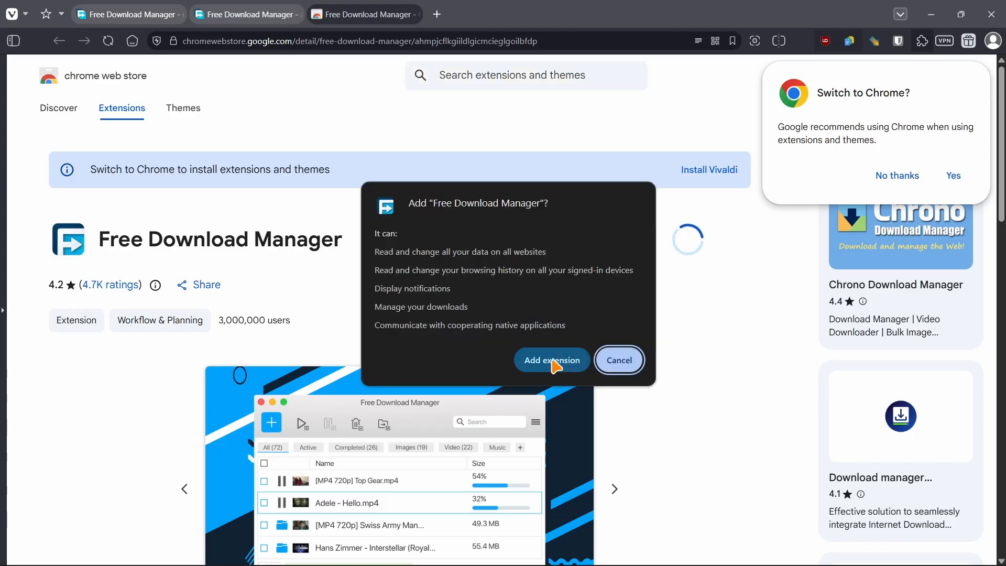
{"action": "left_click", "coordinate": [551, 360]}
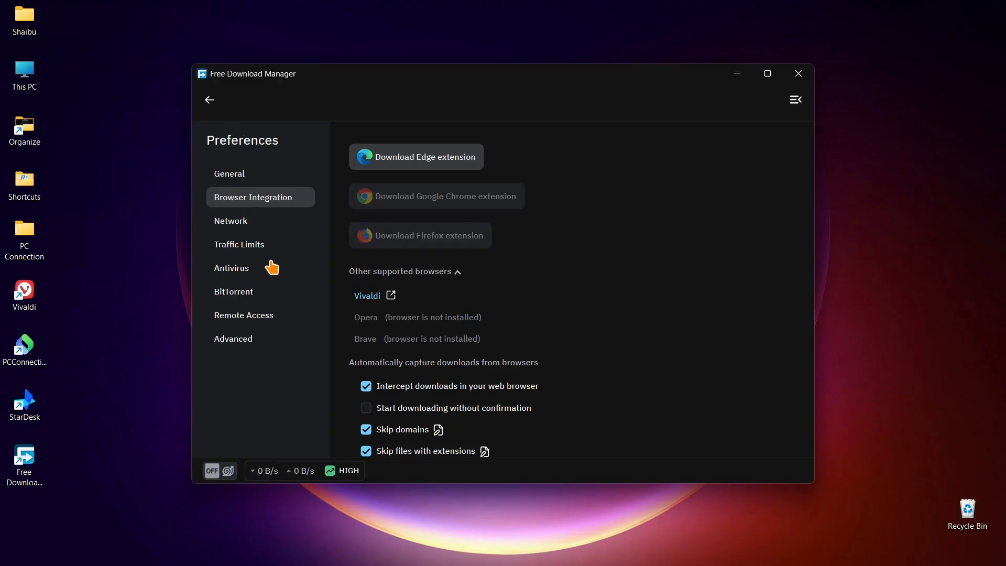
- Enable 'Start downloading without confirmation' in the browser integration preferences
{"action": "scroll", "scroll_direction": "down", "scroll_amount": 3}
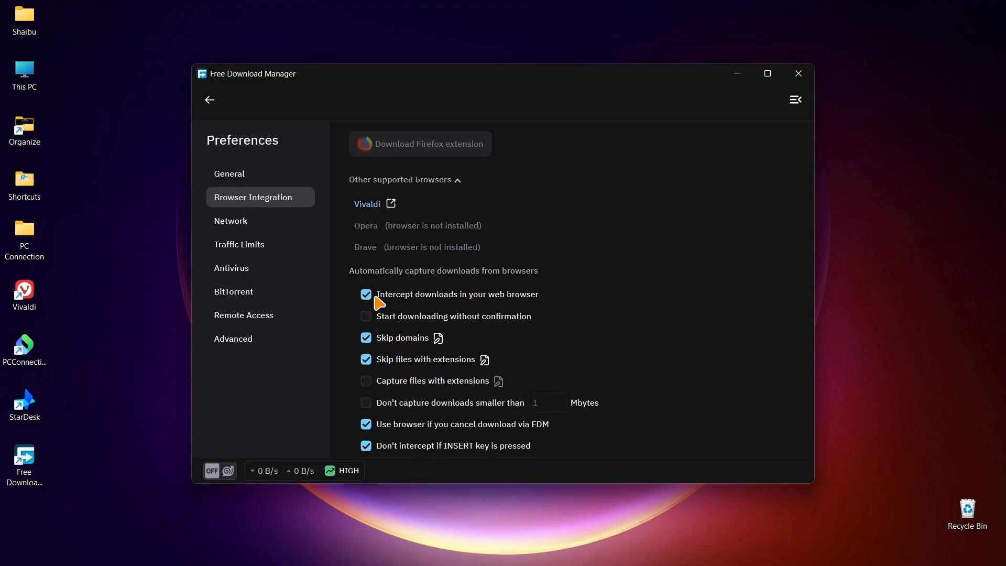
{"action": "scroll", "scroll_direction": "down", "scroll_amount": 3}
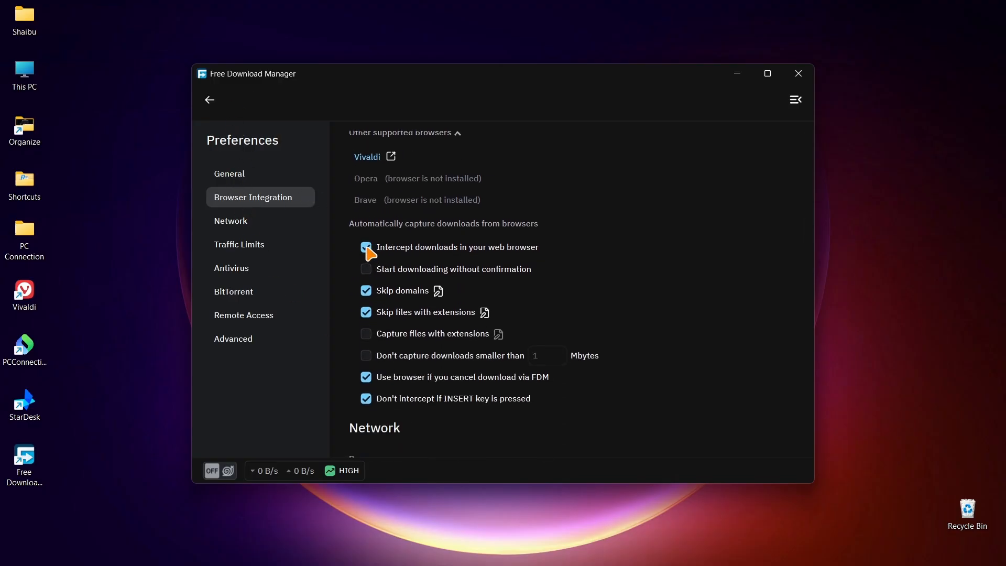
{"action": "left_click", "coordinate": [365, 247]}
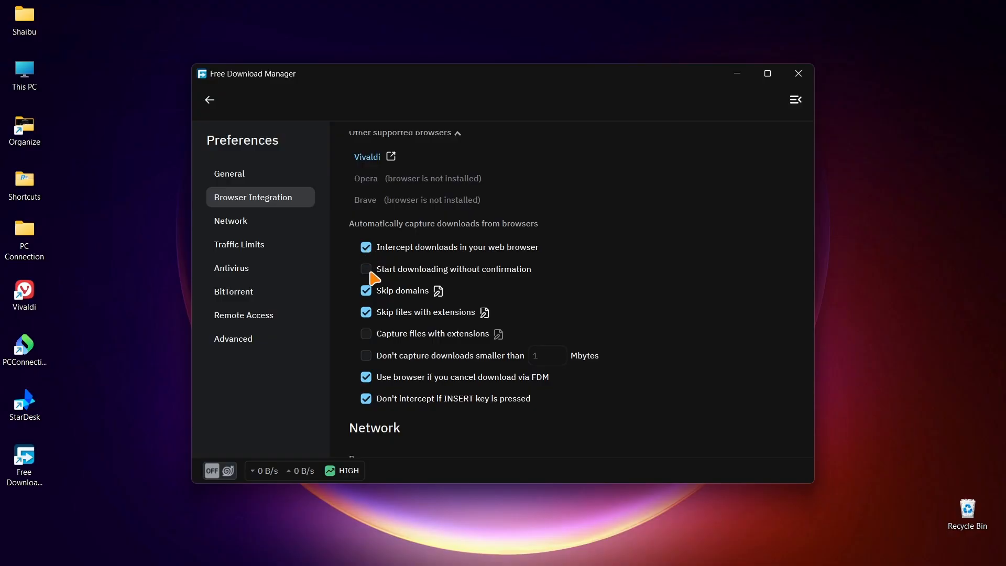
{"action": "mouse_move", "coordinate": [371, 274]}
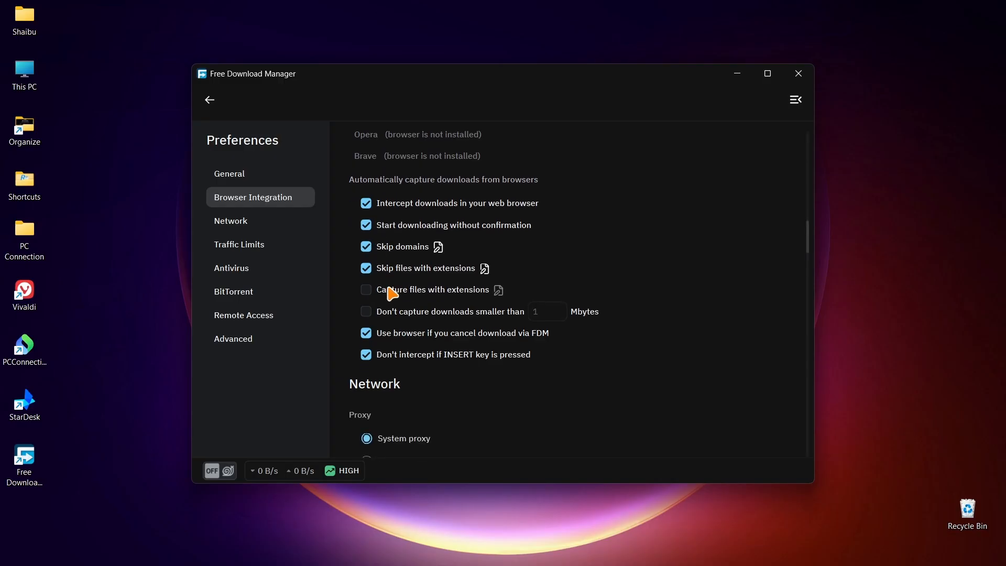
- Review the Traffic Limits, BitTorrent and Advanced preference sections
{"action": "left_click", "coordinate": [239, 244]}
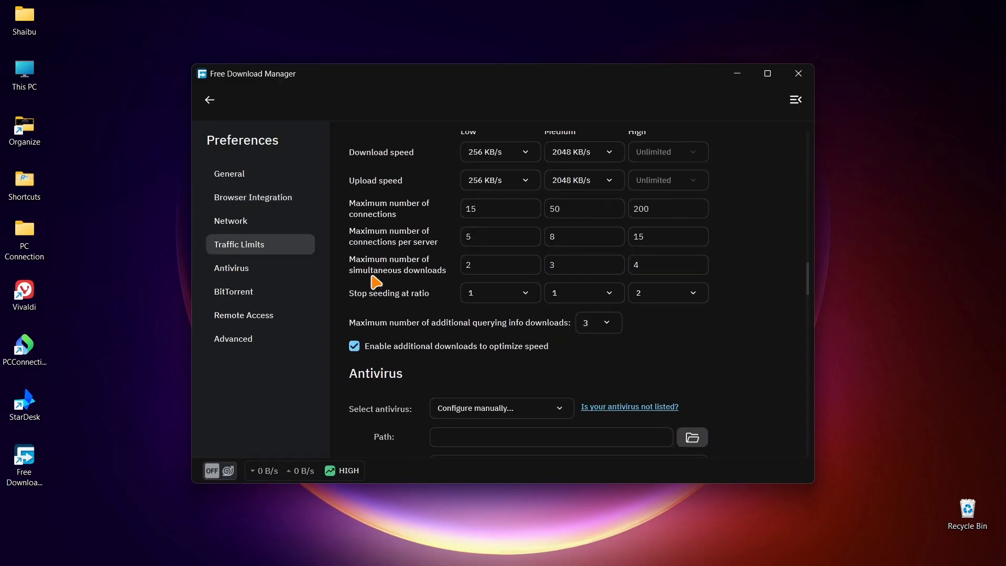
{"action": "left_click", "coordinate": [233, 291]}
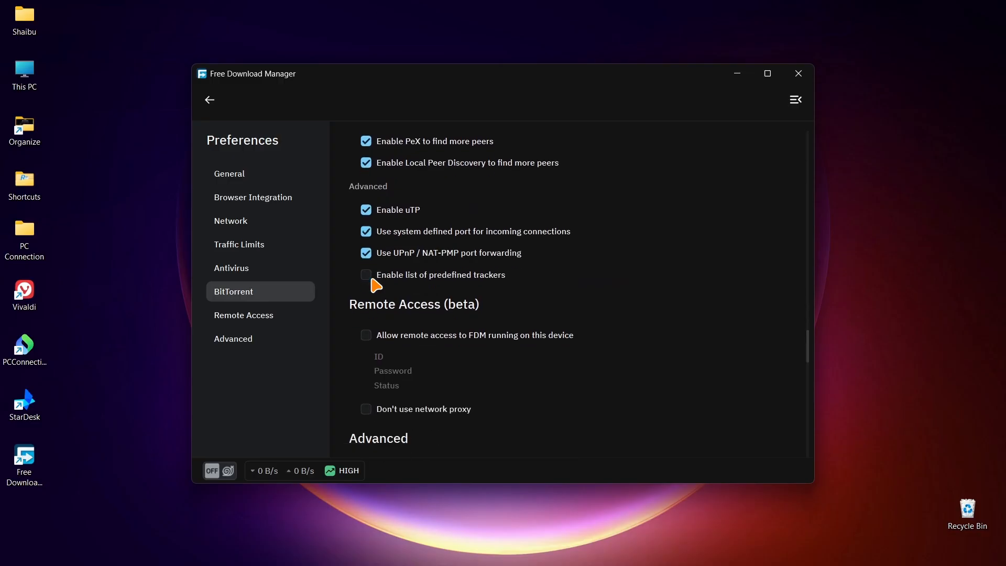
{"action": "left_click", "coordinate": [233, 338]}
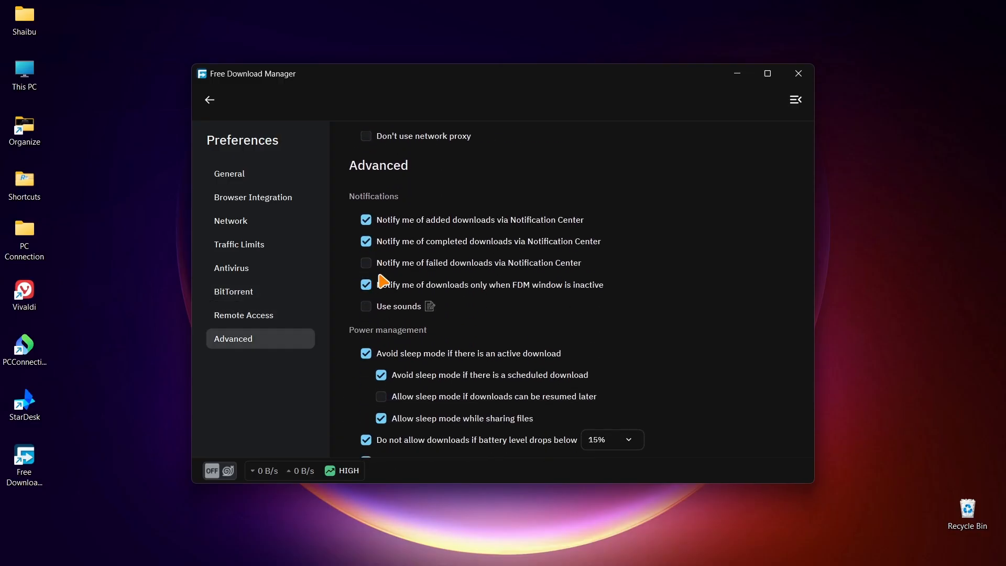
{"action": "scroll", "scroll_direction": "down", "scroll_amount": 3}
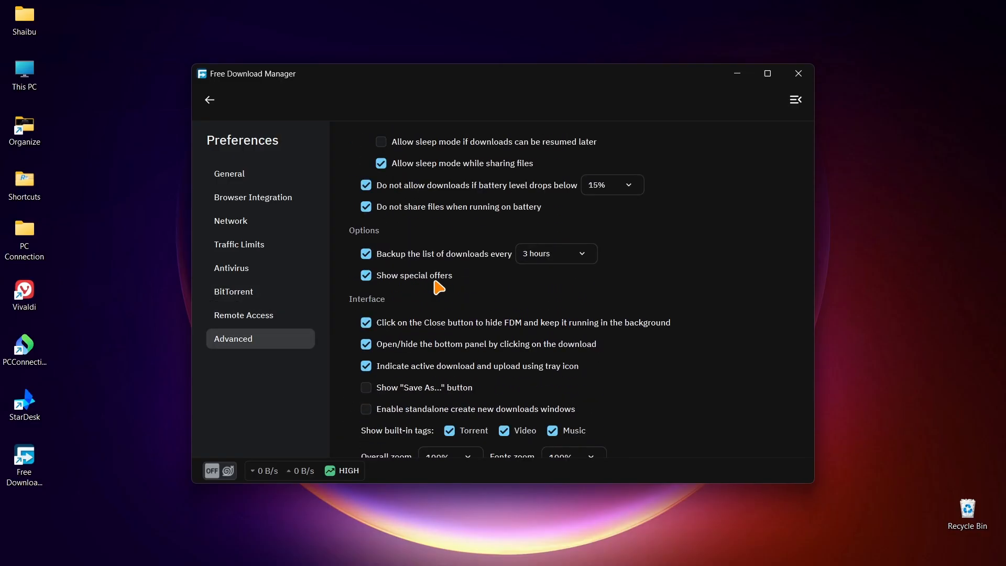
{"action": "scroll", "scroll_direction": "down", "scroll_amount": 3}
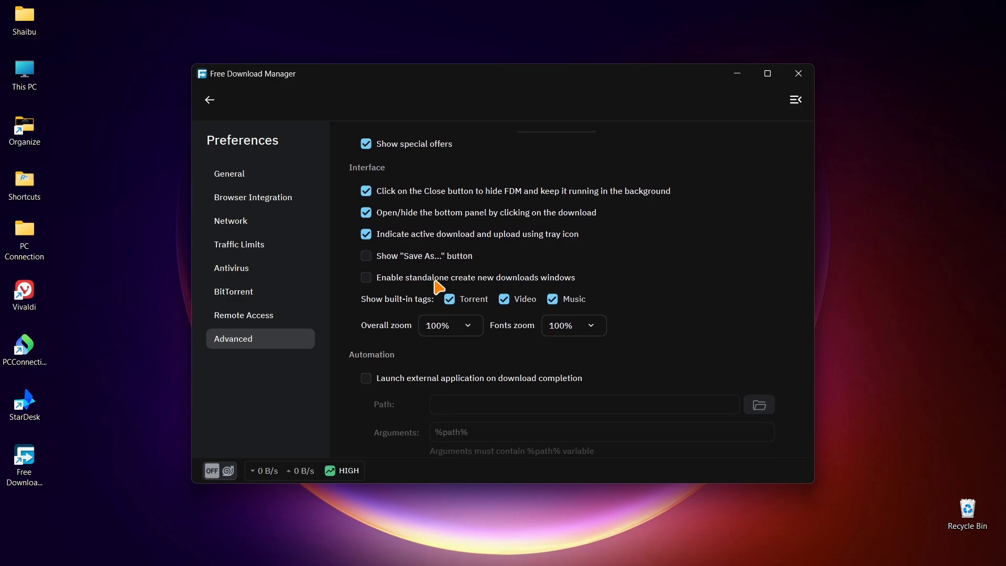
{"action": "scroll", "scroll_direction": "down", "scroll_amount": 3}
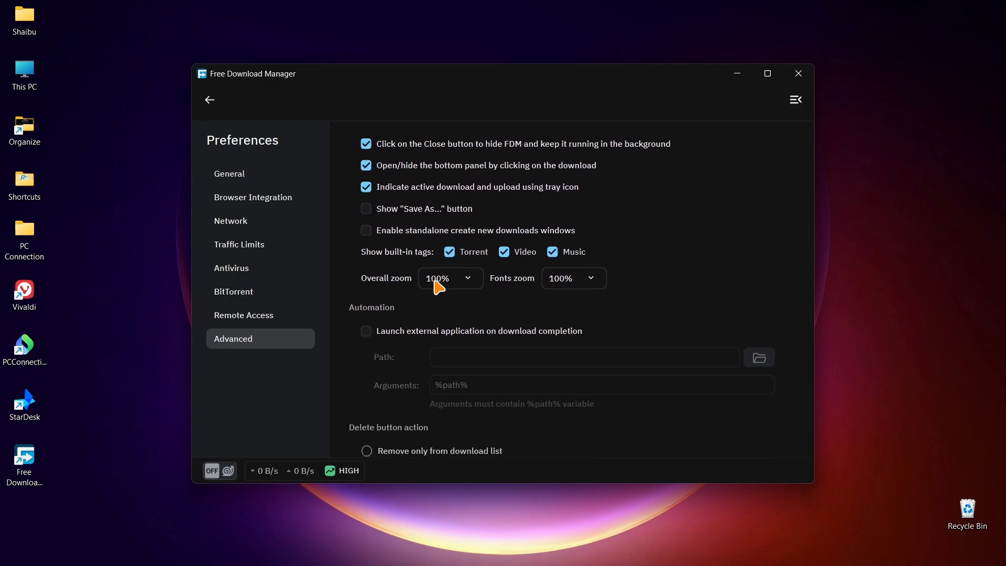
{"action": "scroll", "scroll_direction": "down", "scroll_amount": 3}
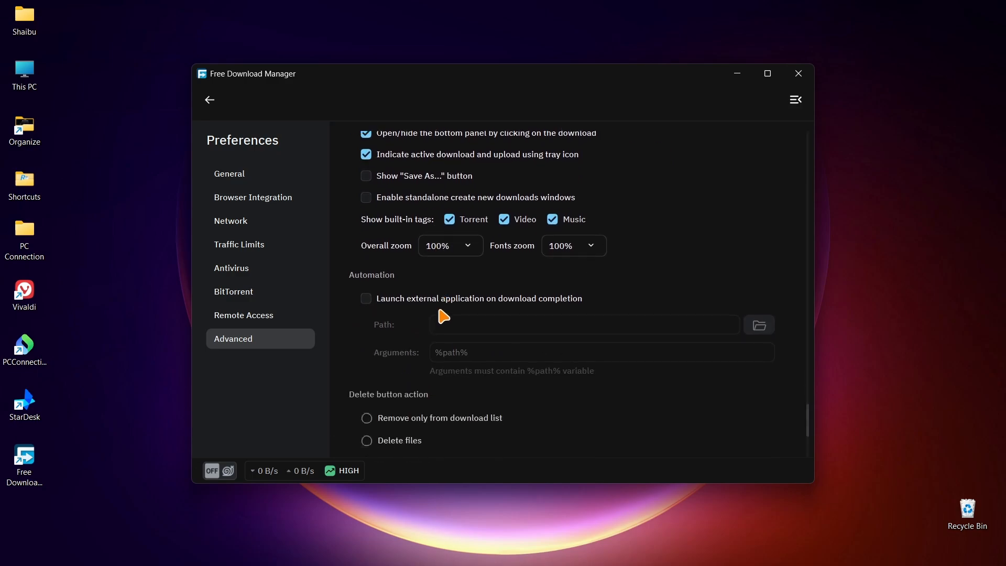
{"action": "scroll", "scroll_direction": "down", "scroll_amount": 3}
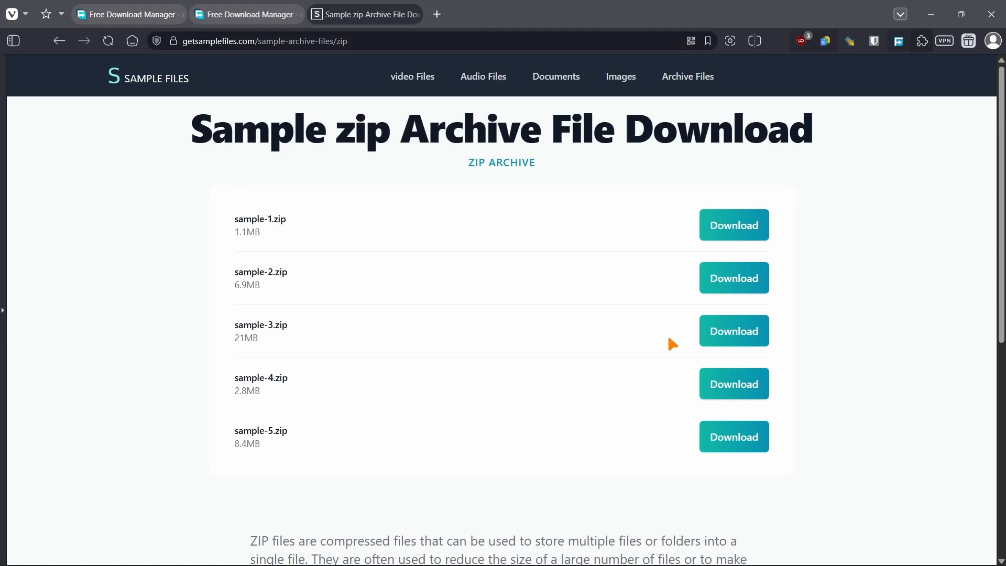
- Download sample-3.zip through FDM, view its progress, then close the manager window
{"action": "left_click", "coordinate": [734, 330]}
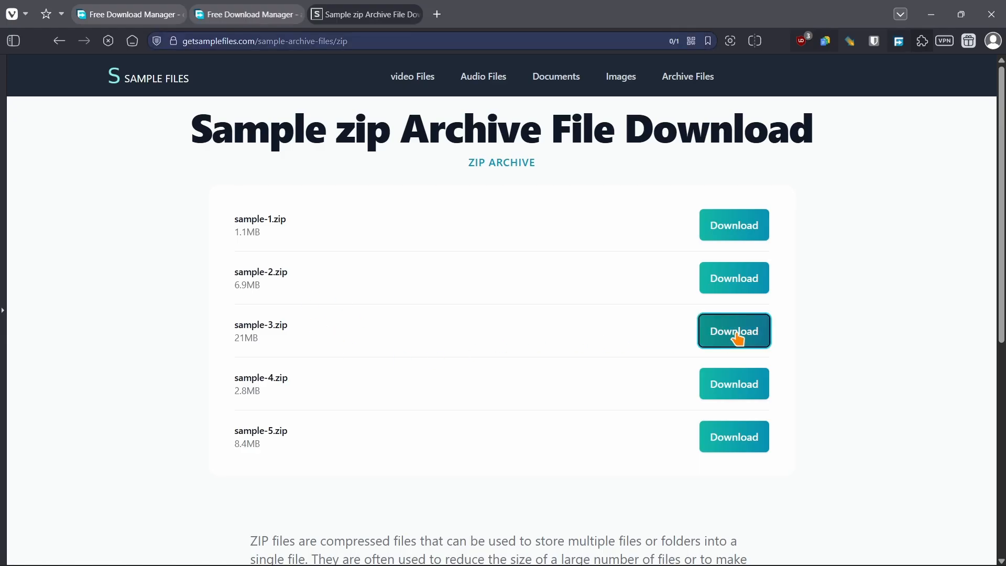
{"action": "left_click", "coordinate": [734, 331]}
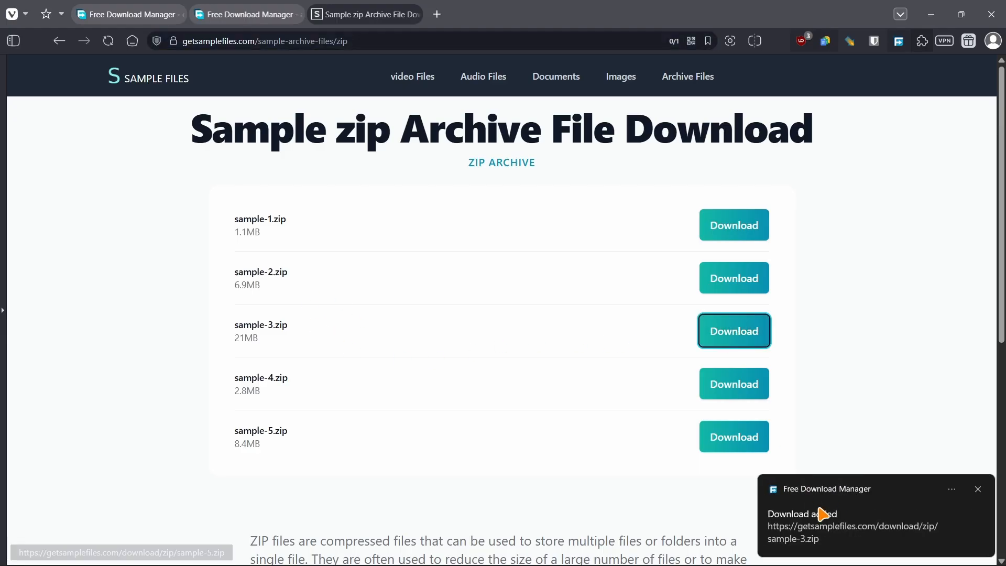
{"action": "left_click", "coordinate": [853, 514]}
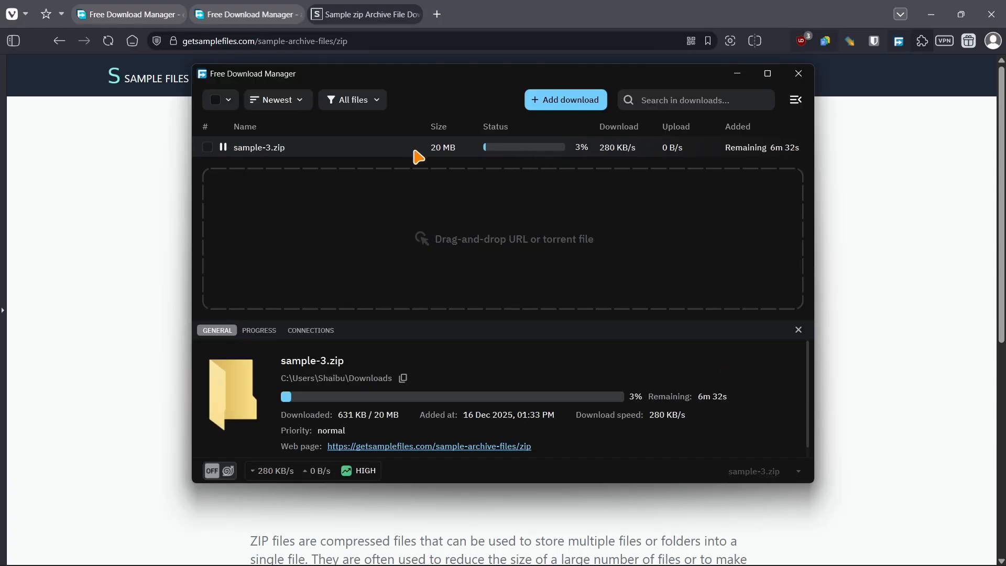
{"action": "mouse_move", "coordinate": [497, 178]}
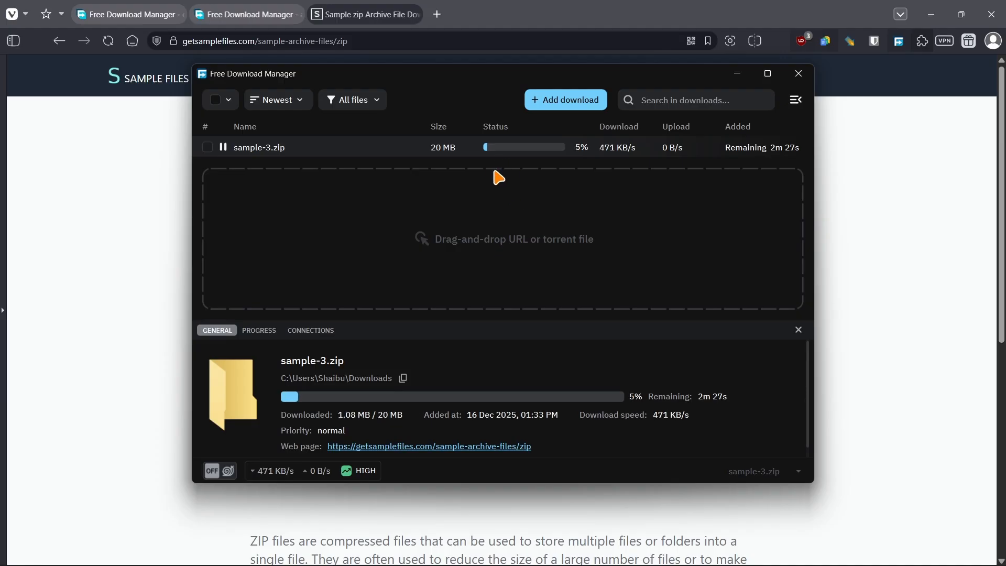
{"action": "mouse_move", "coordinate": [532, 160]}
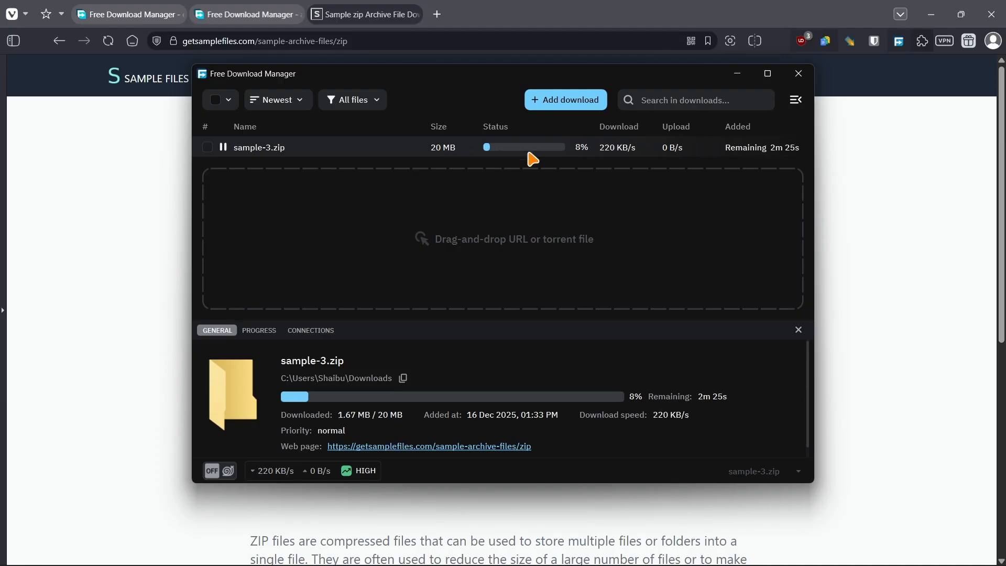
{"action": "left_click", "coordinate": [798, 73]}
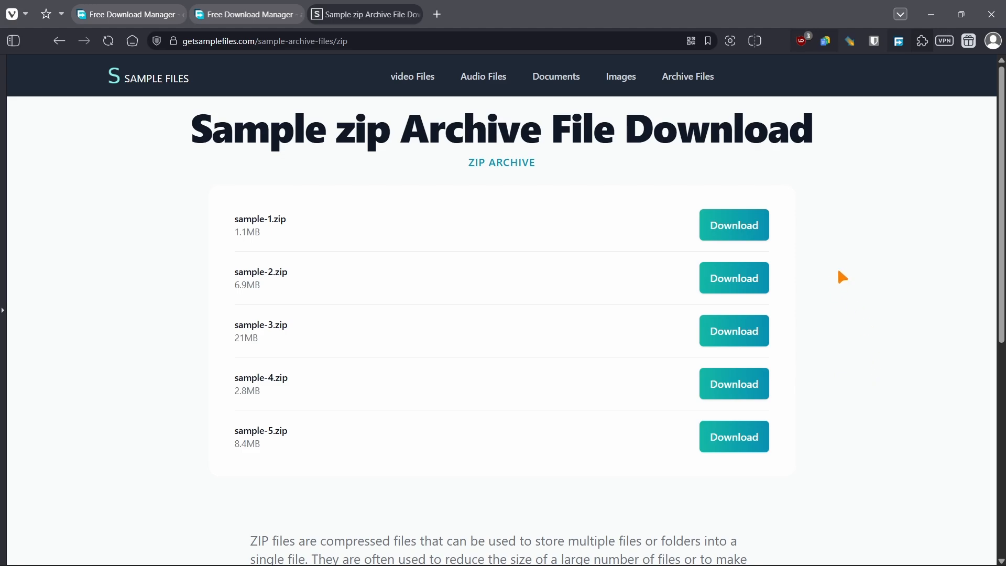
{"action": "mouse_move", "coordinate": [809, 269]}
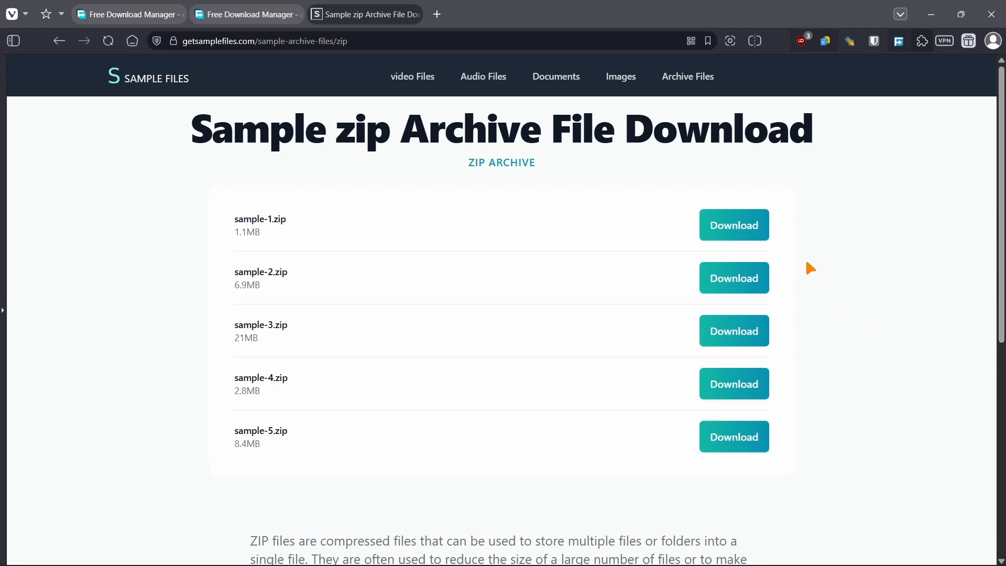
{"action": "mouse_move", "coordinate": [733, 225]}
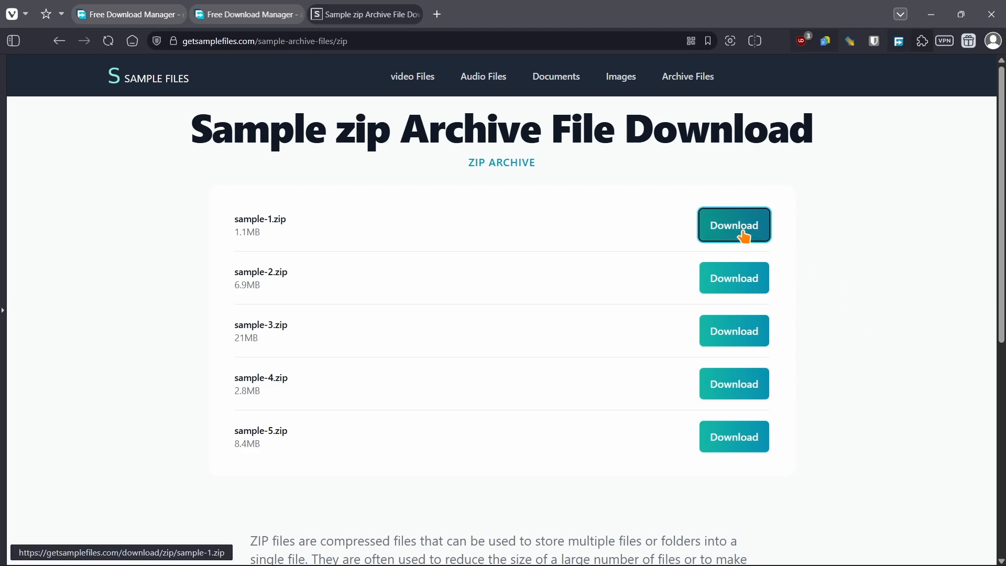
- Download sample-1.zip with Vivaldi's built-in downloader and check its downloads list
{"action": "left_click", "coordinate": [734, 225]}
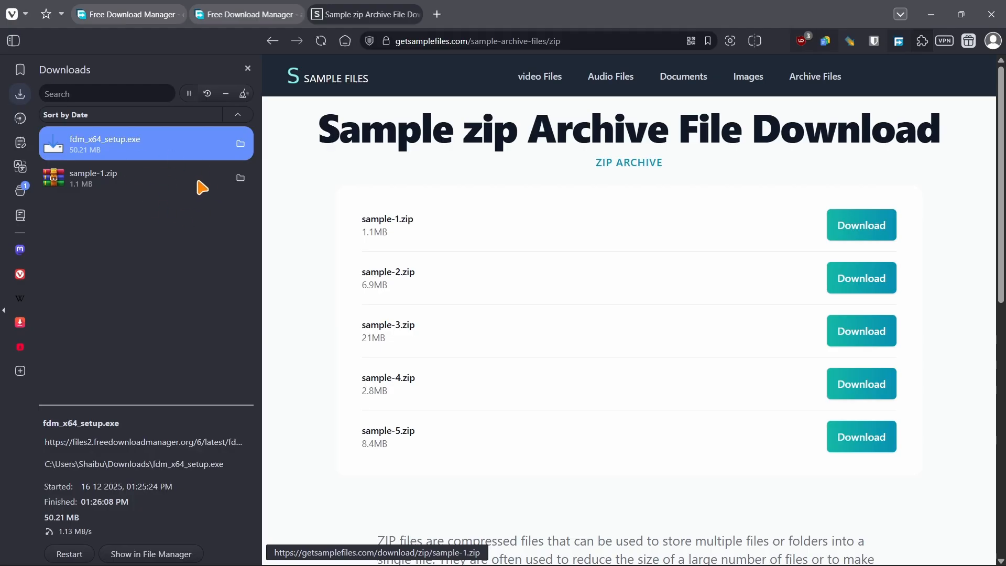
{"action": "left_click", "coordinate": [247, 69]}
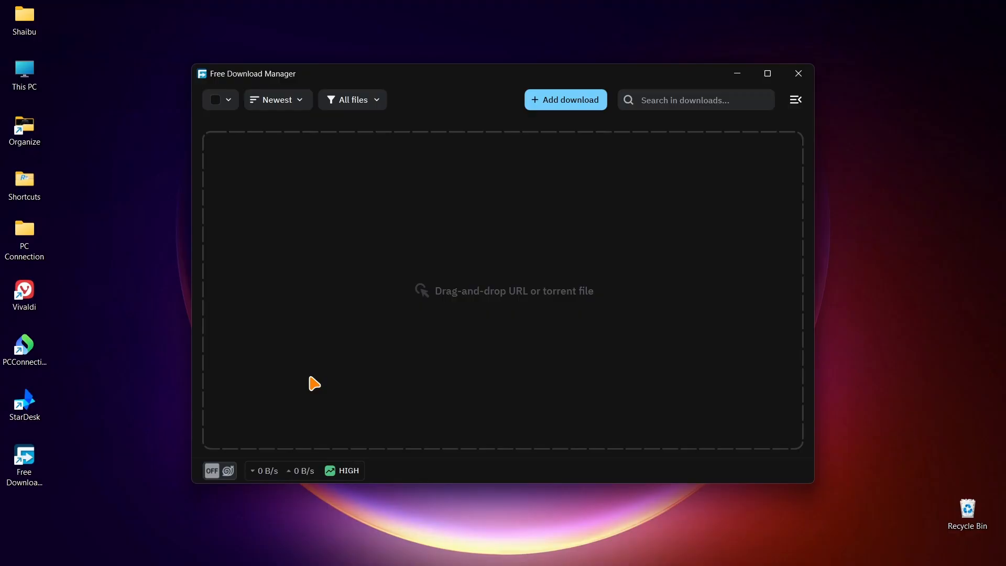
{"action": "mouse_move", "coordinate": [486, 255]}
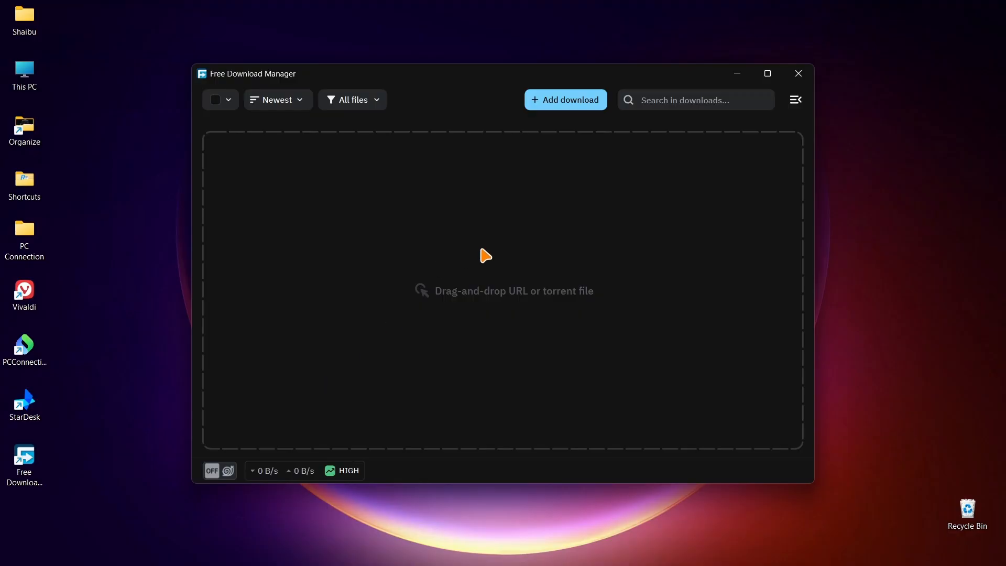
{"action": "mouse_move", "coordinate": [398, 260]}
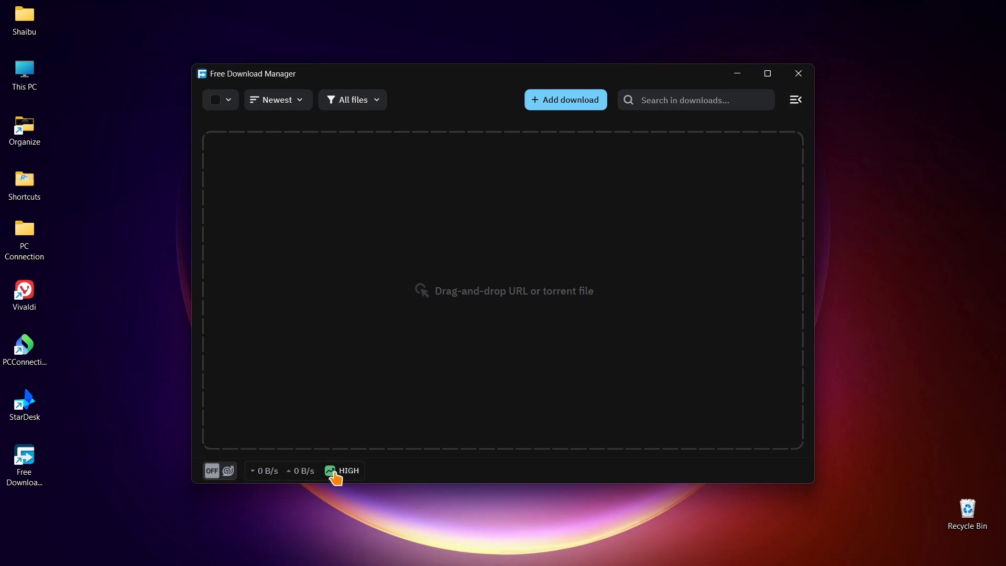
{"action": "mouse_move", "coordinate": [342, 470]}
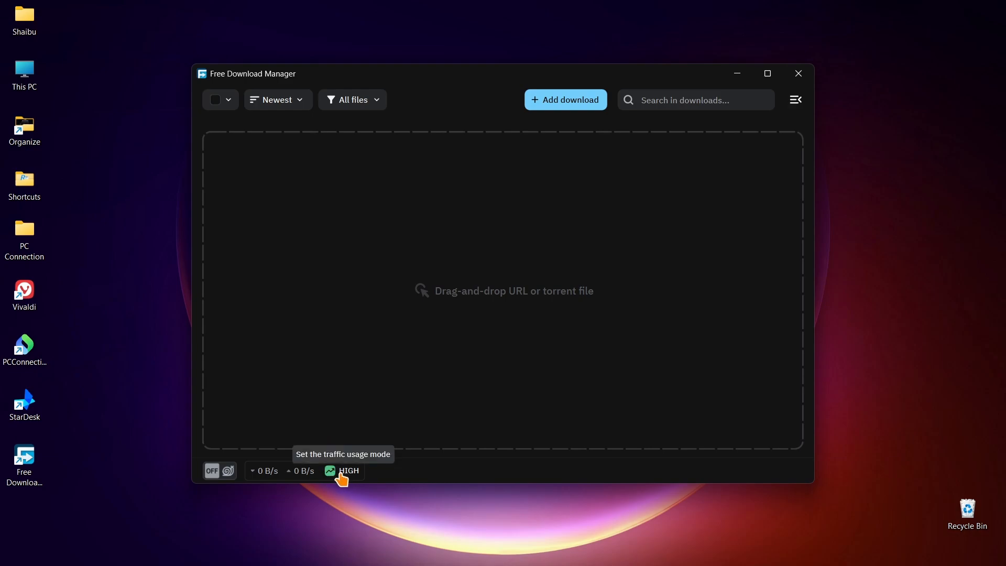
{"action": "left_click", "coordinate": [349, 471]}
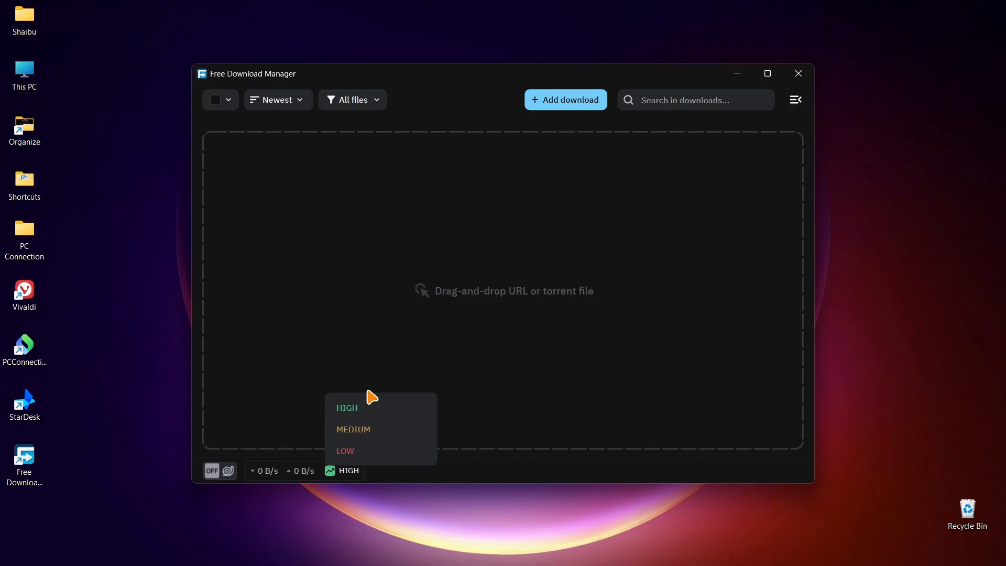
{"action": "mouse_move", "coordinate": [359, 398]}
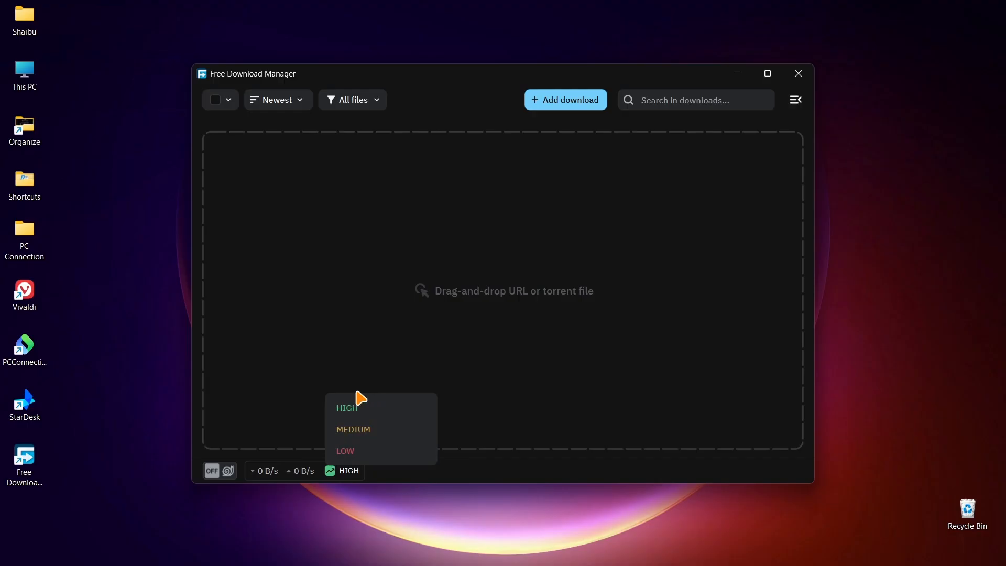
{"action": "mouse_move", "coordinate": [372, 408]}
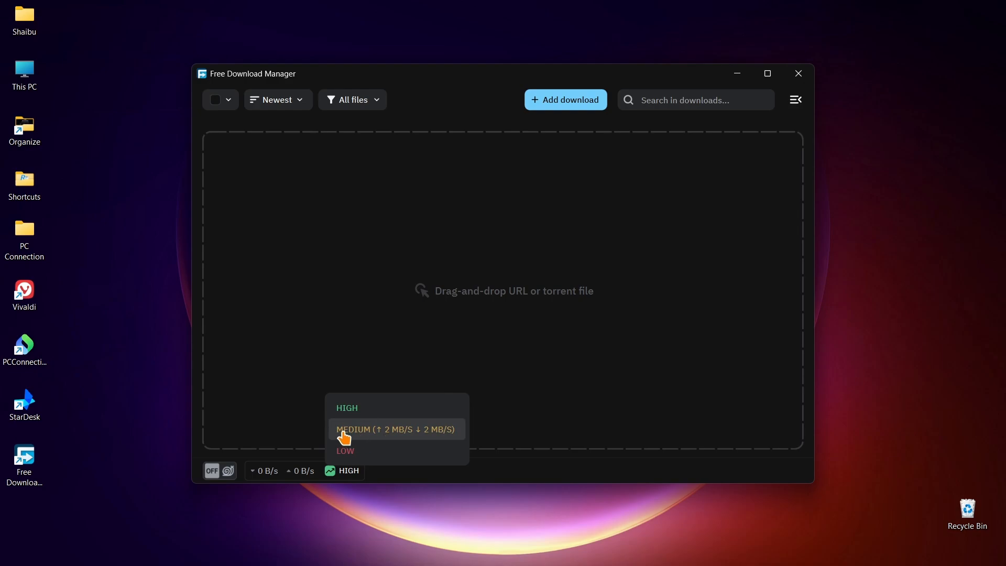
{"action": "mouse_move", "coordinate": [378, 441]}
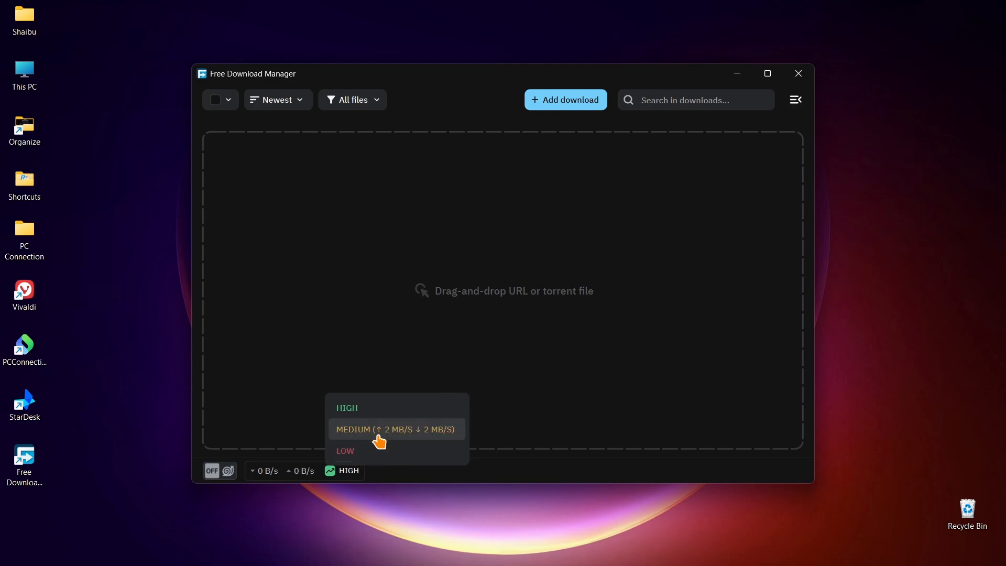
{"action": "mouse_move", "coordinate": [378, 438]}
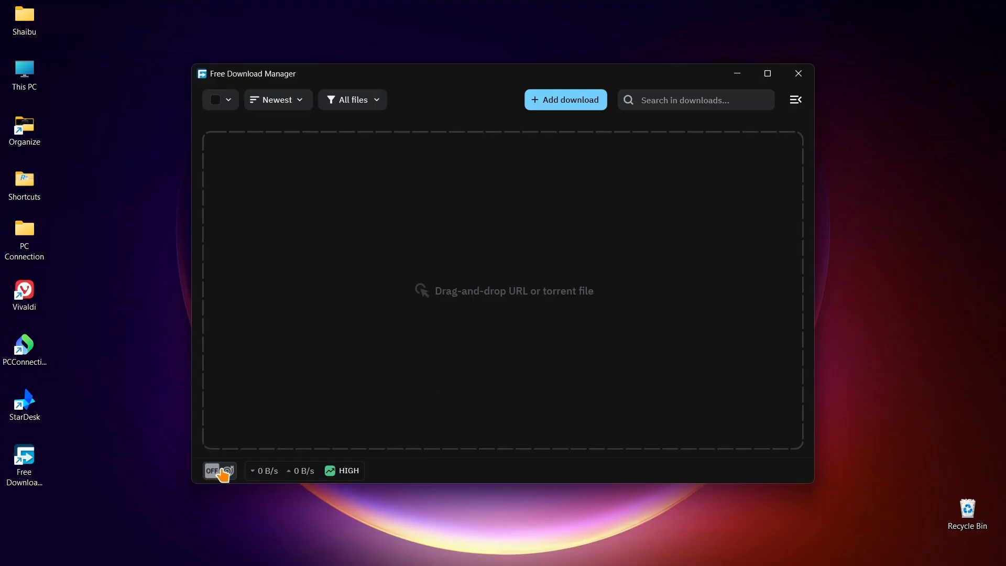
{"action": "left_click", "coordinate": [217, 471]}
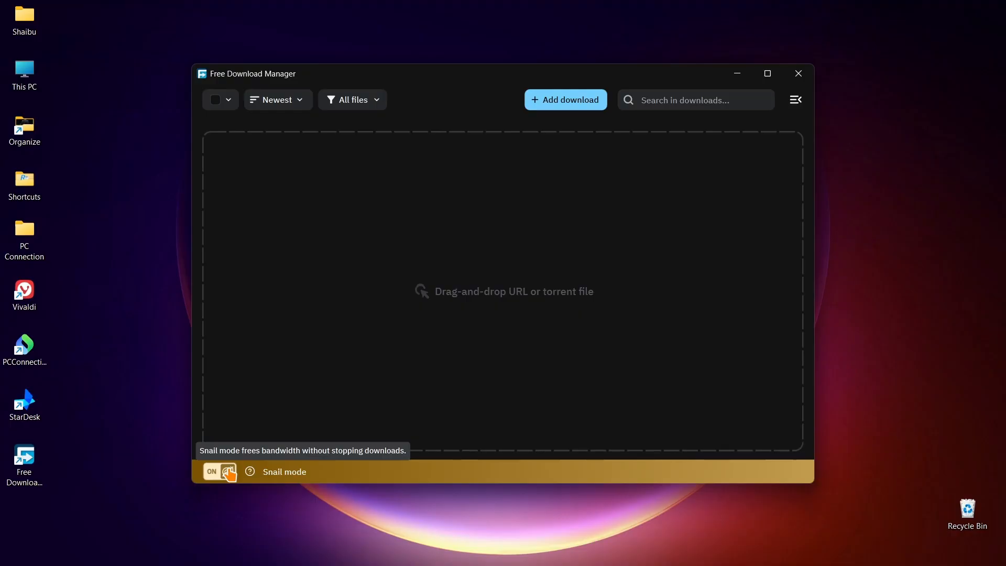
{"action": "left_click", "coordinate": [219, 471]}
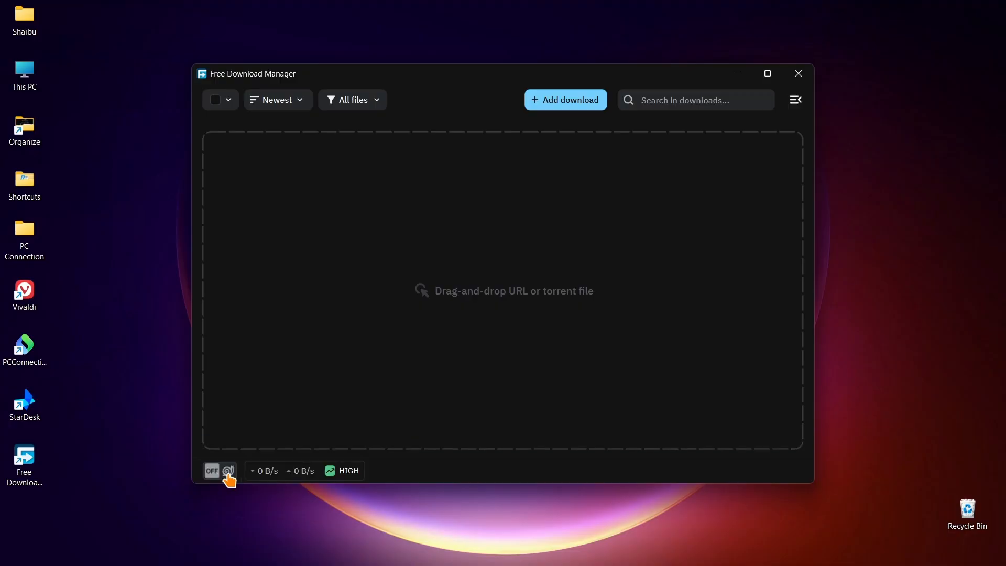
{"action": "mouse_move", "coordinate": [228, 470]}
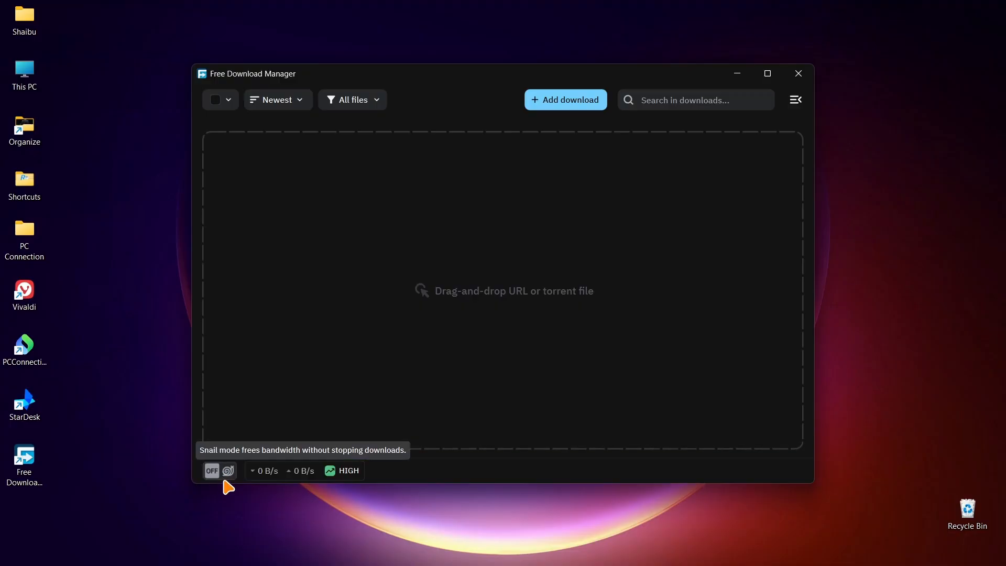
{"action": "mouse_move", "coordinate": [767, 118]}
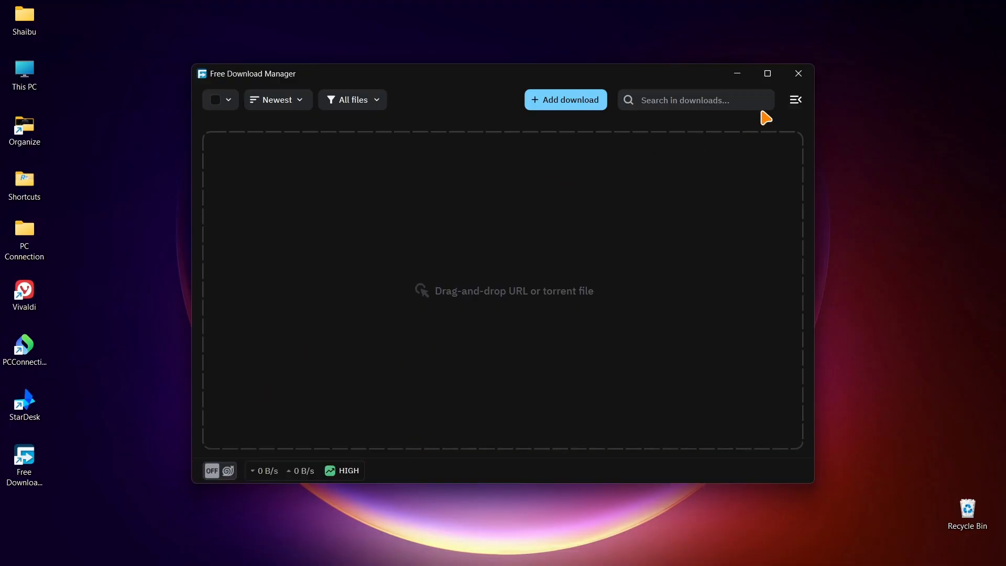
{"action": "mouse_move", "coordinate": [665, 215]}
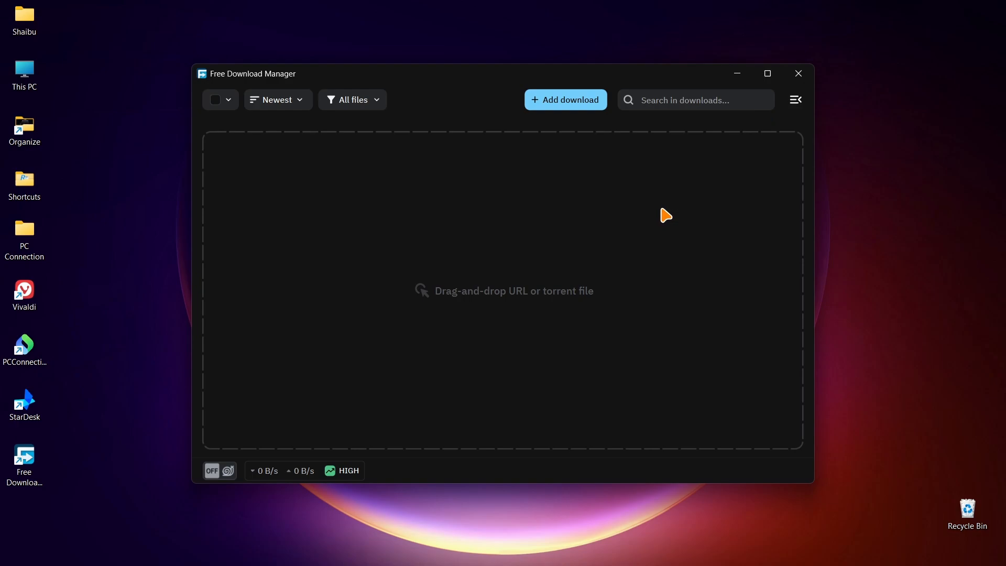
{"action": "mouse_move", "coordinate": [660, 214]}
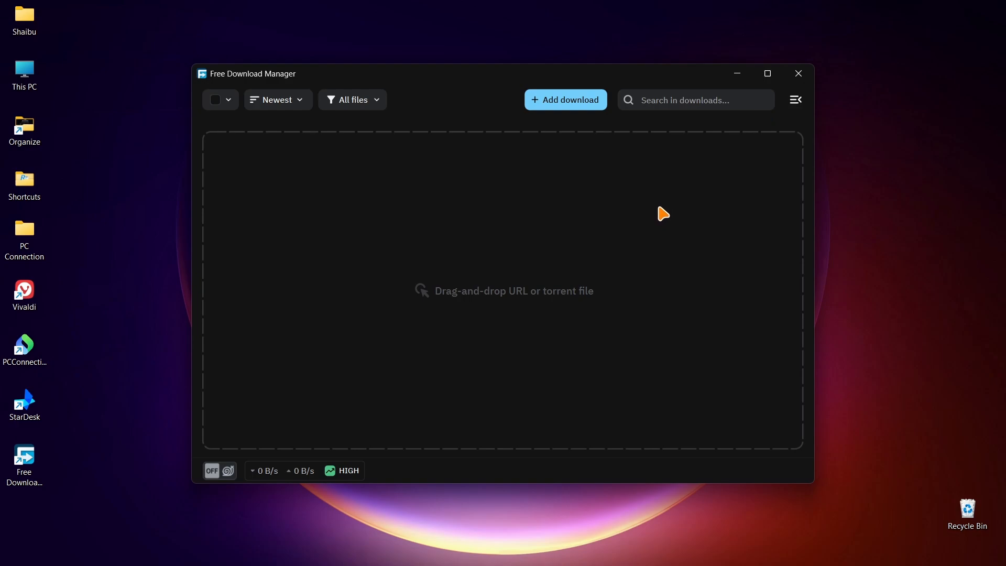
{"action": "mouse_move", "coordinate": [663, 216]}
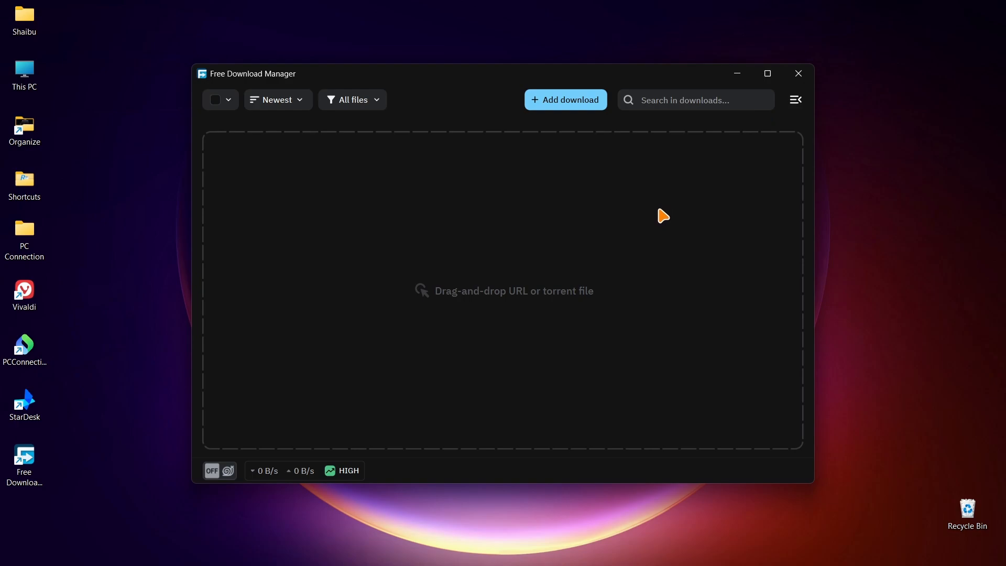